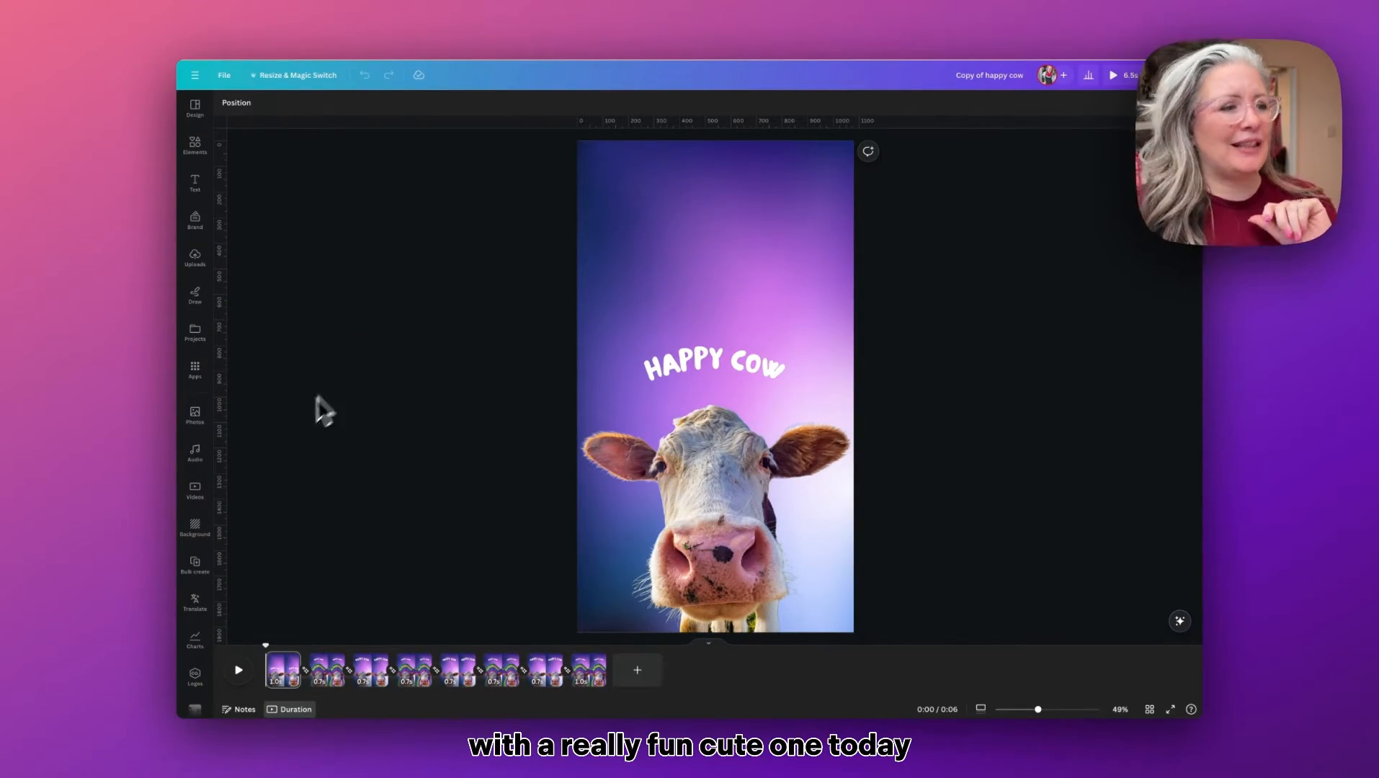
mouse_move(263, 582)
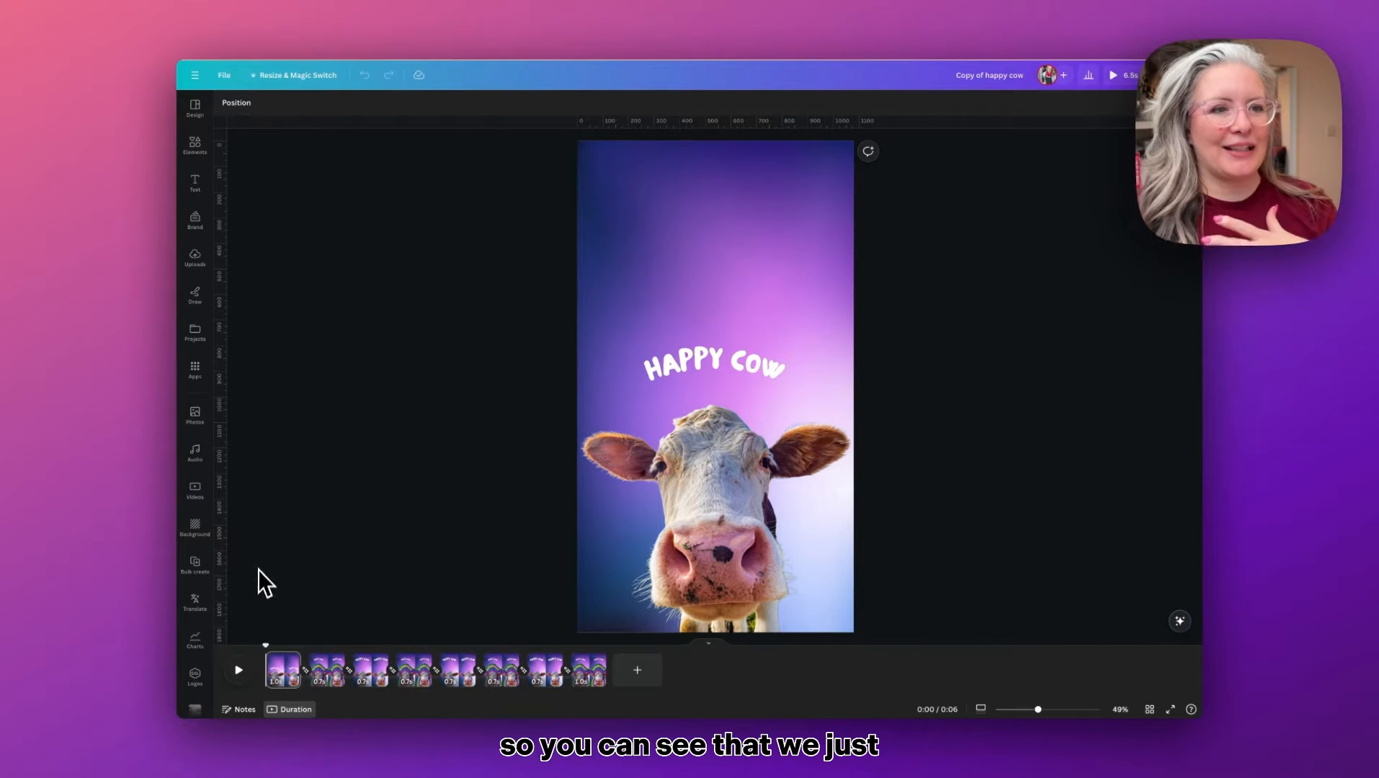
Step: Add a blank page and search Photos for 'funny animal' to find the cow close-up
click(237, 669)
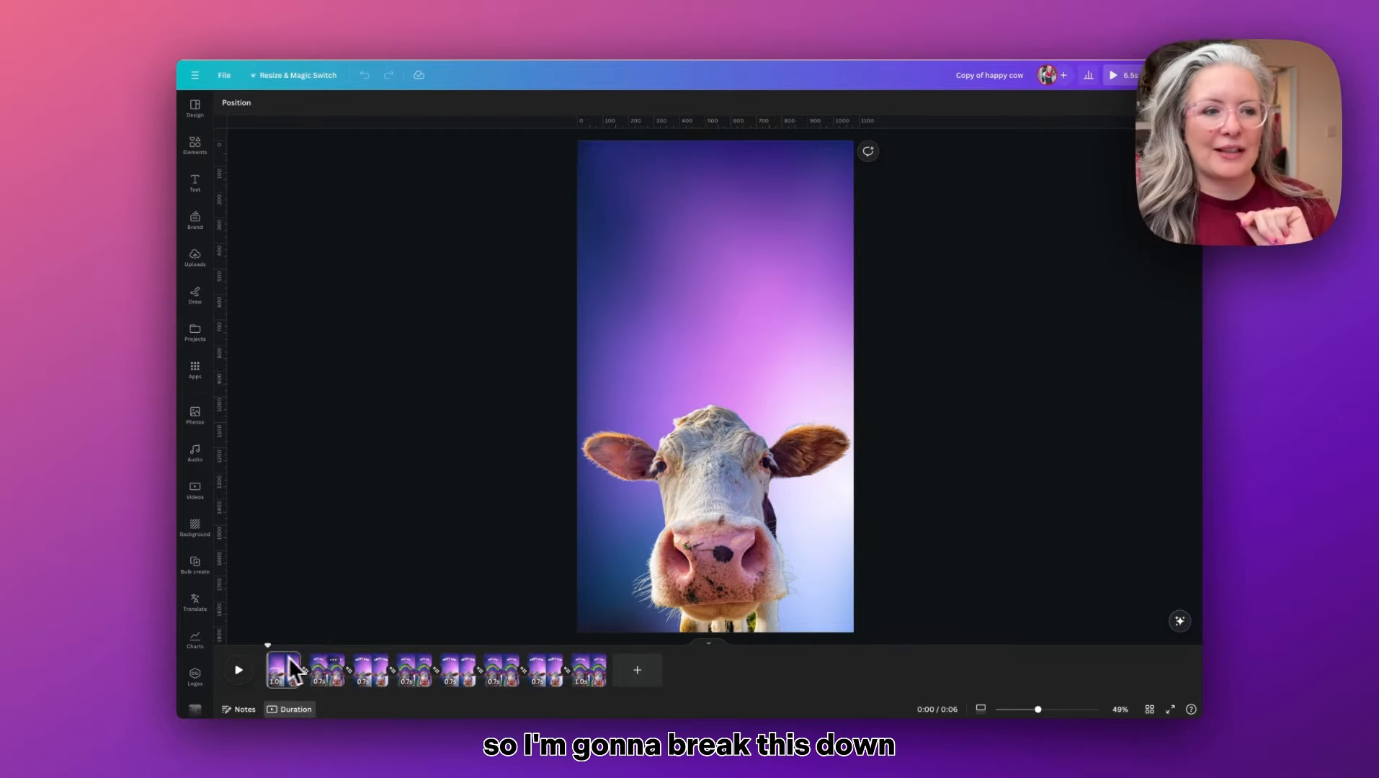
click(642, 670)
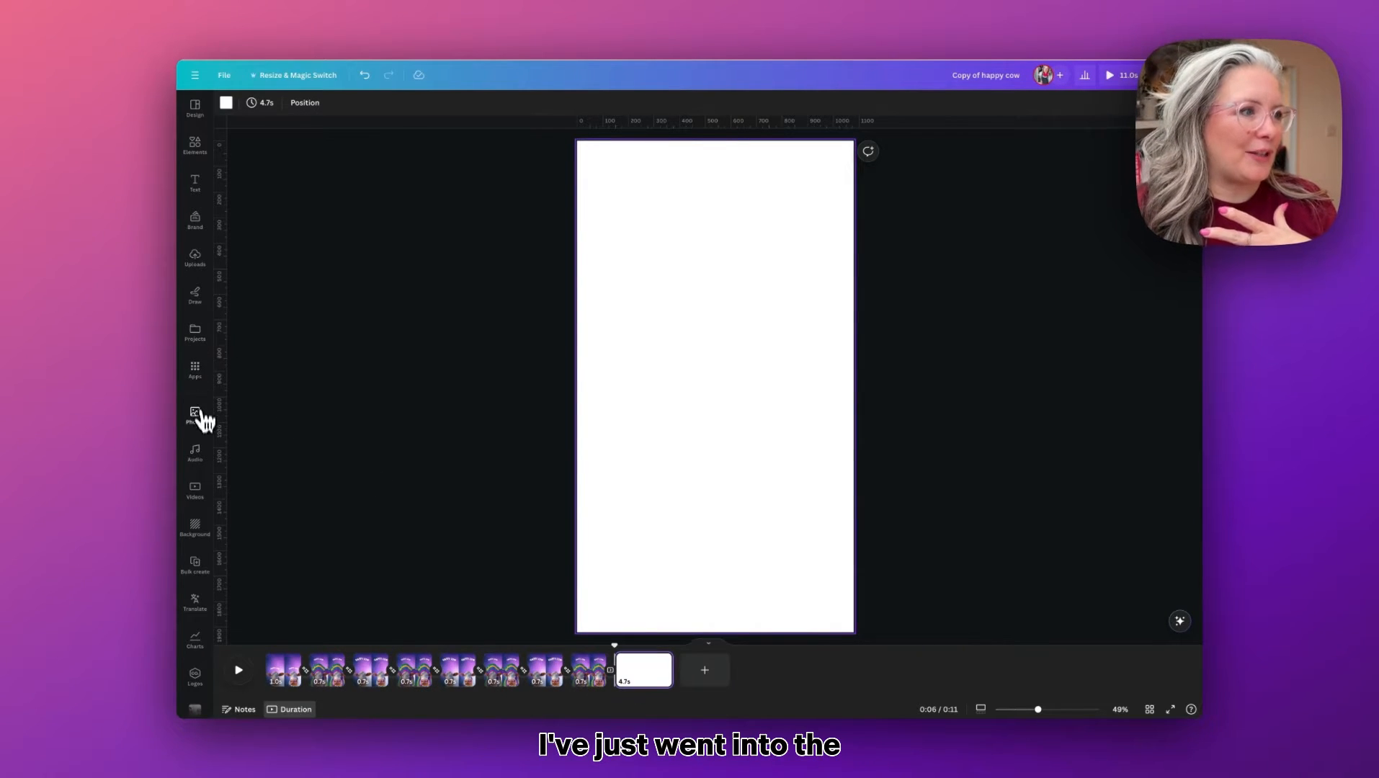
click(195, 413)
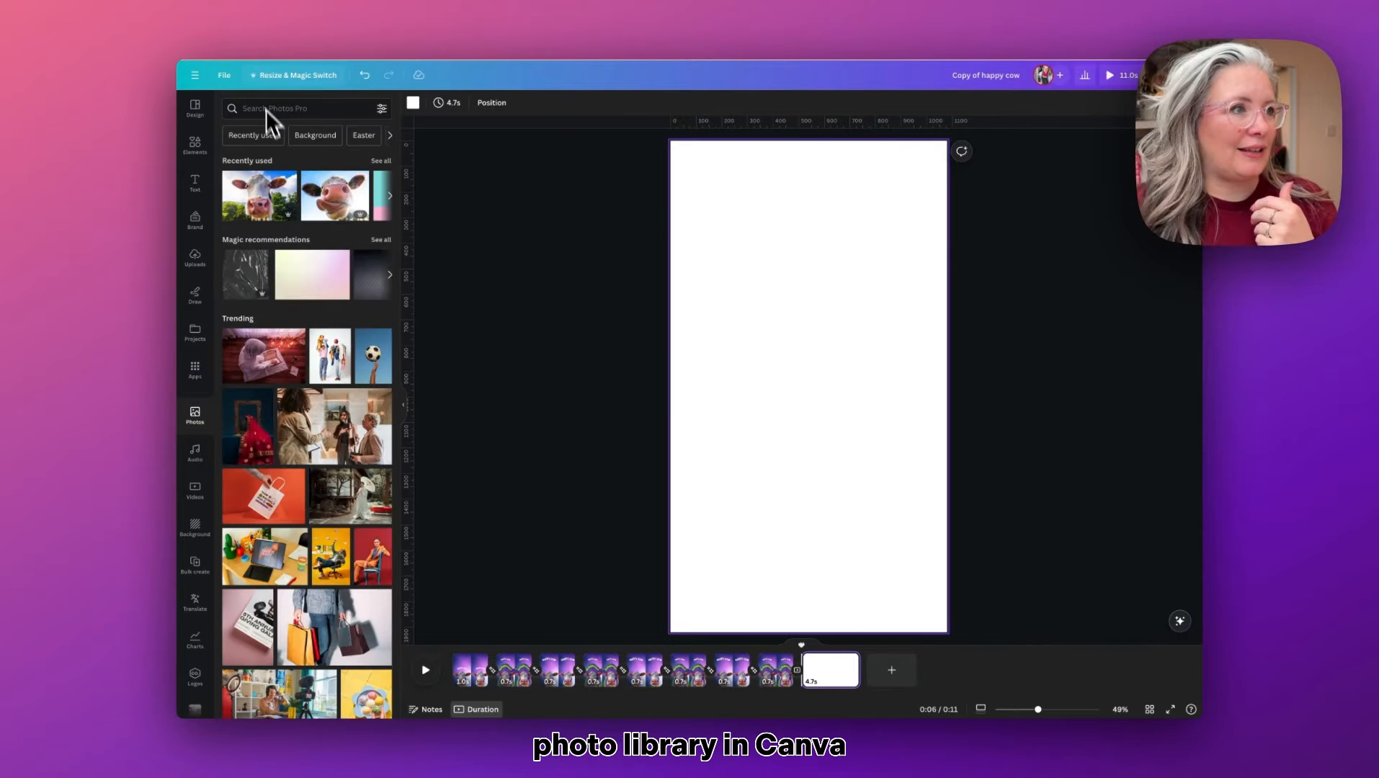
click(299, 107)
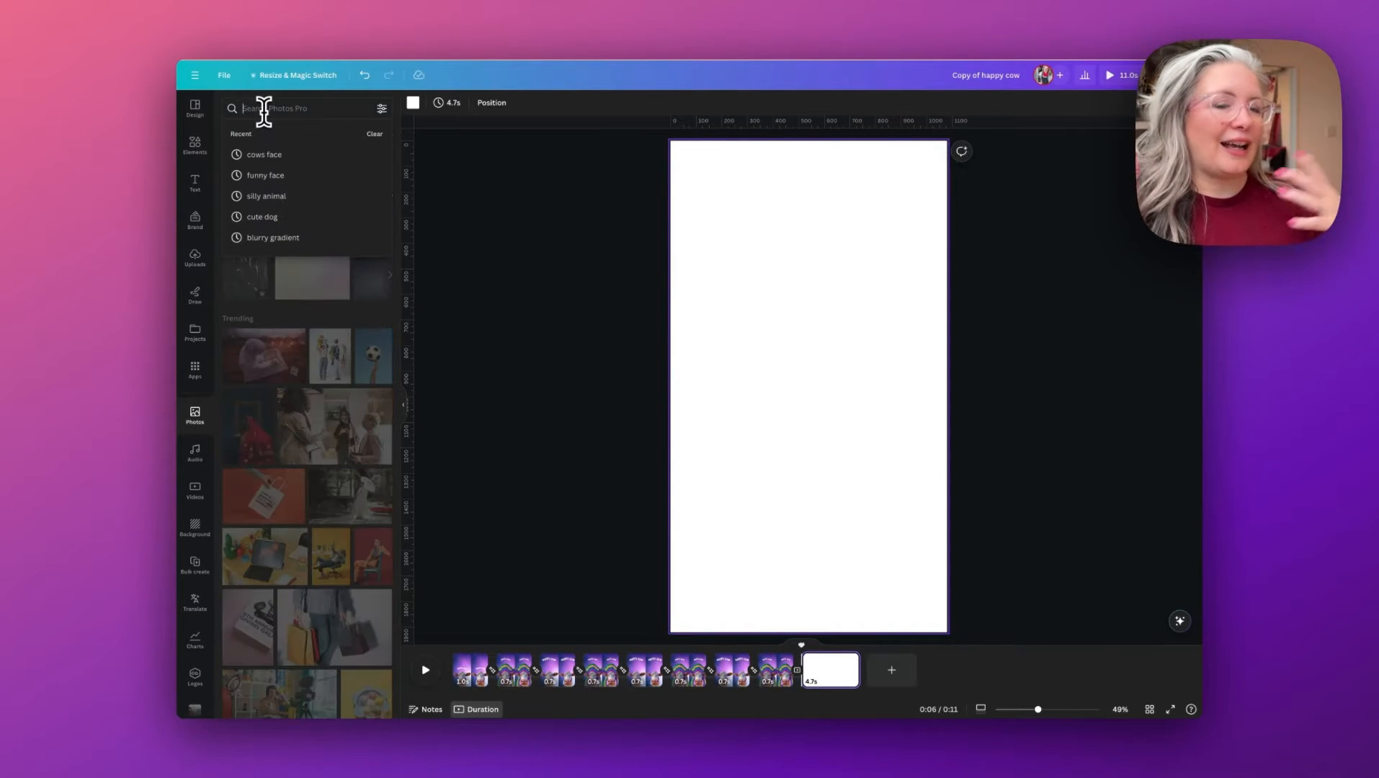
text(f)
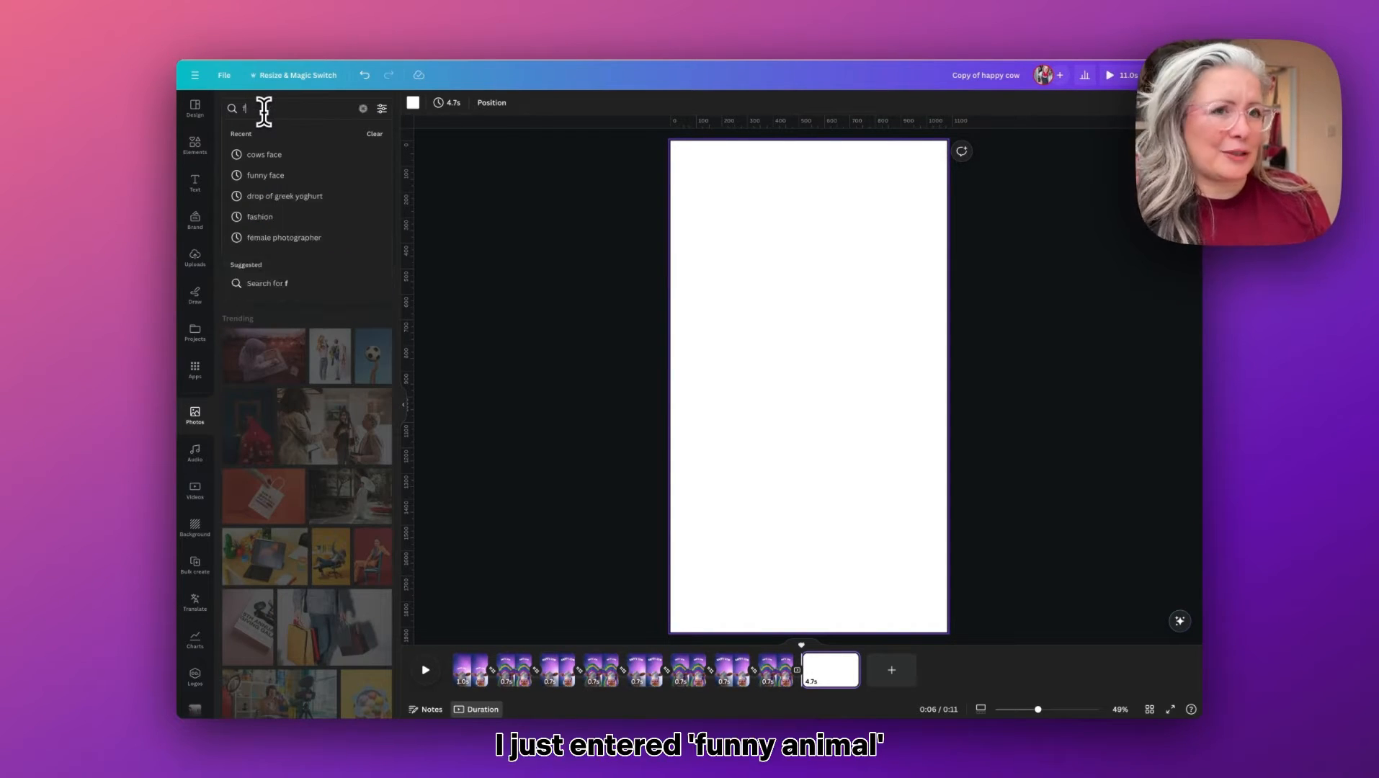
text(funny aim)
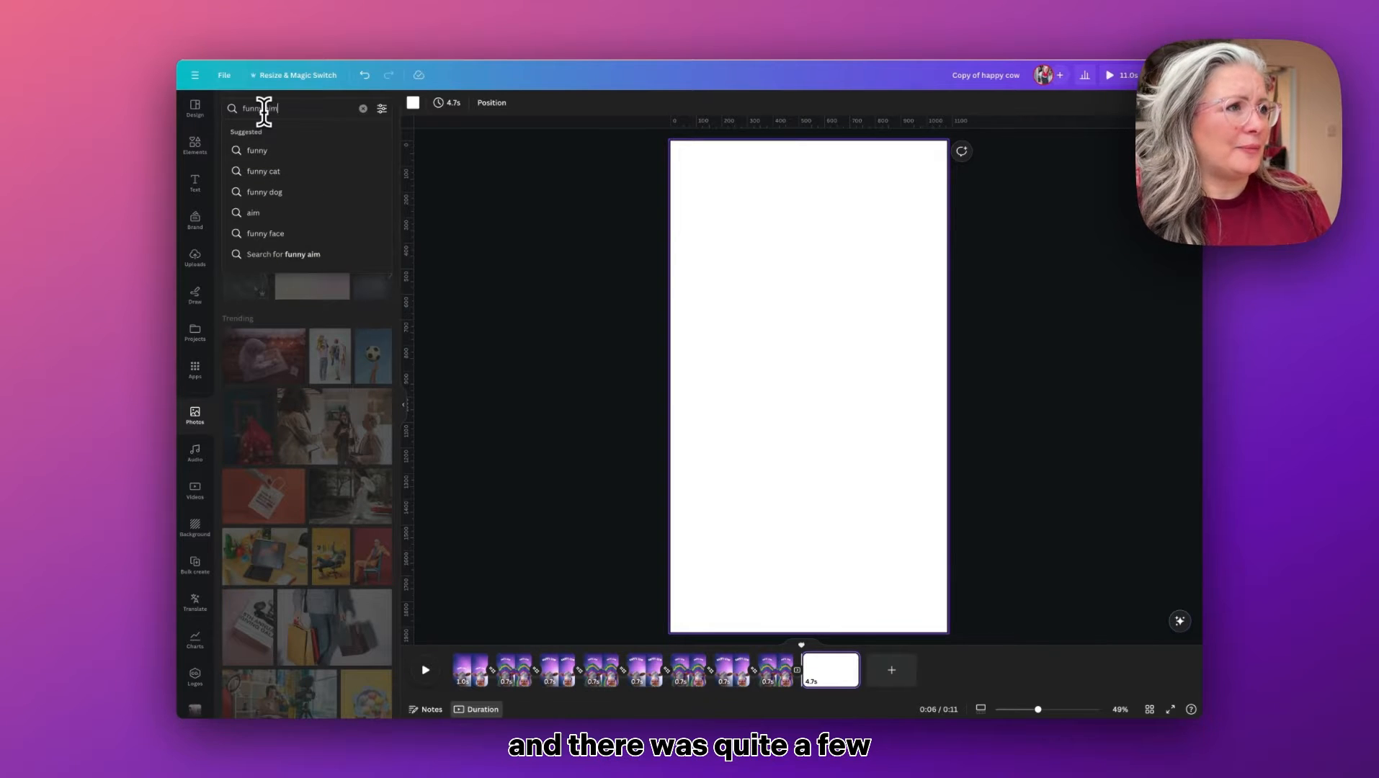
key(Enter)
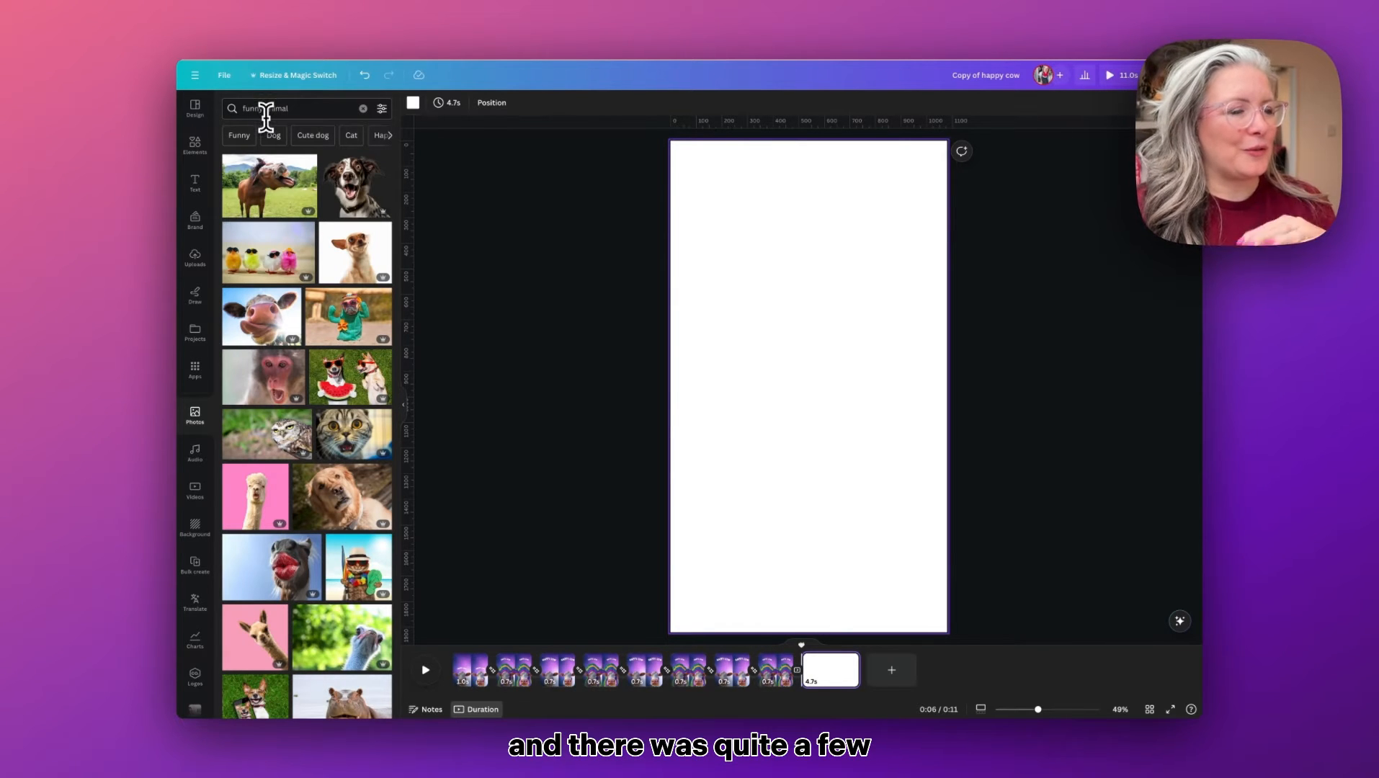
scroll(down, 3)
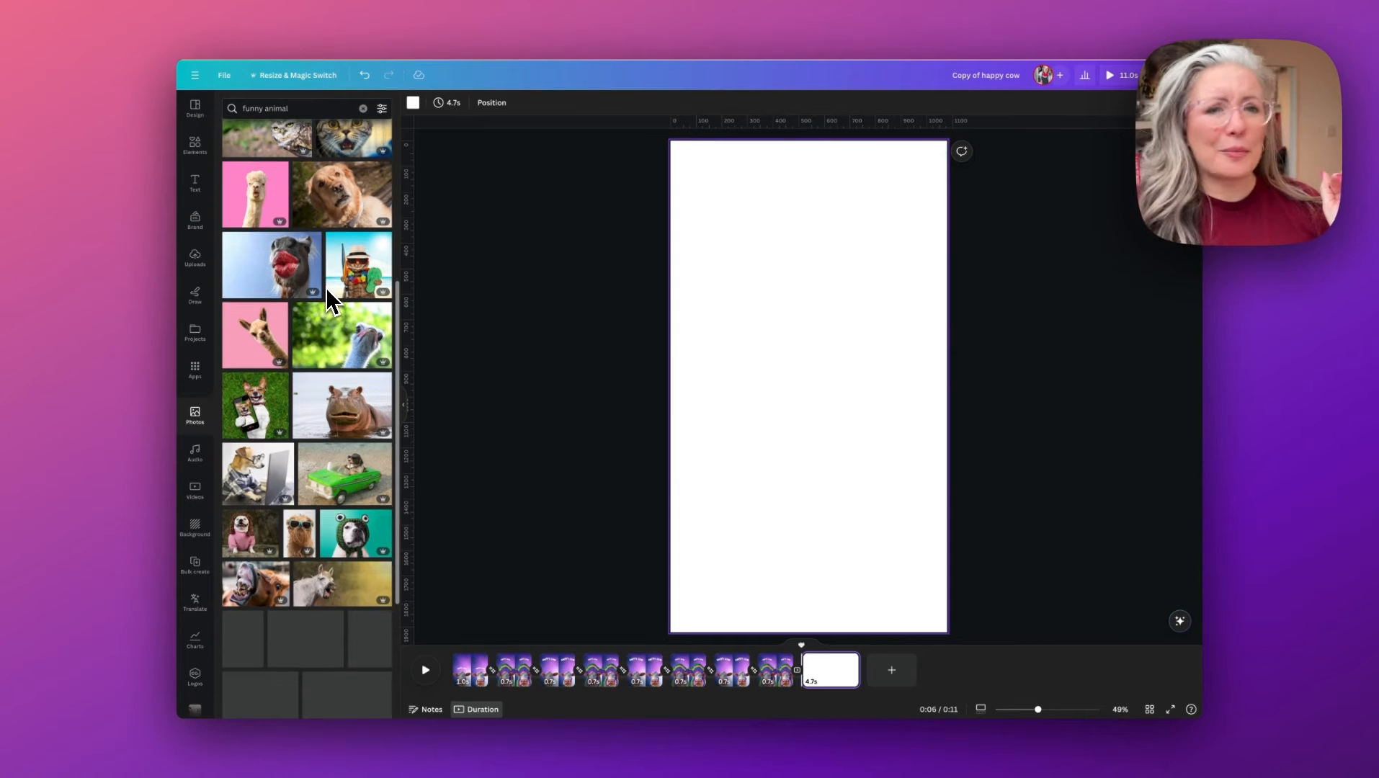
scroll(down, 3)
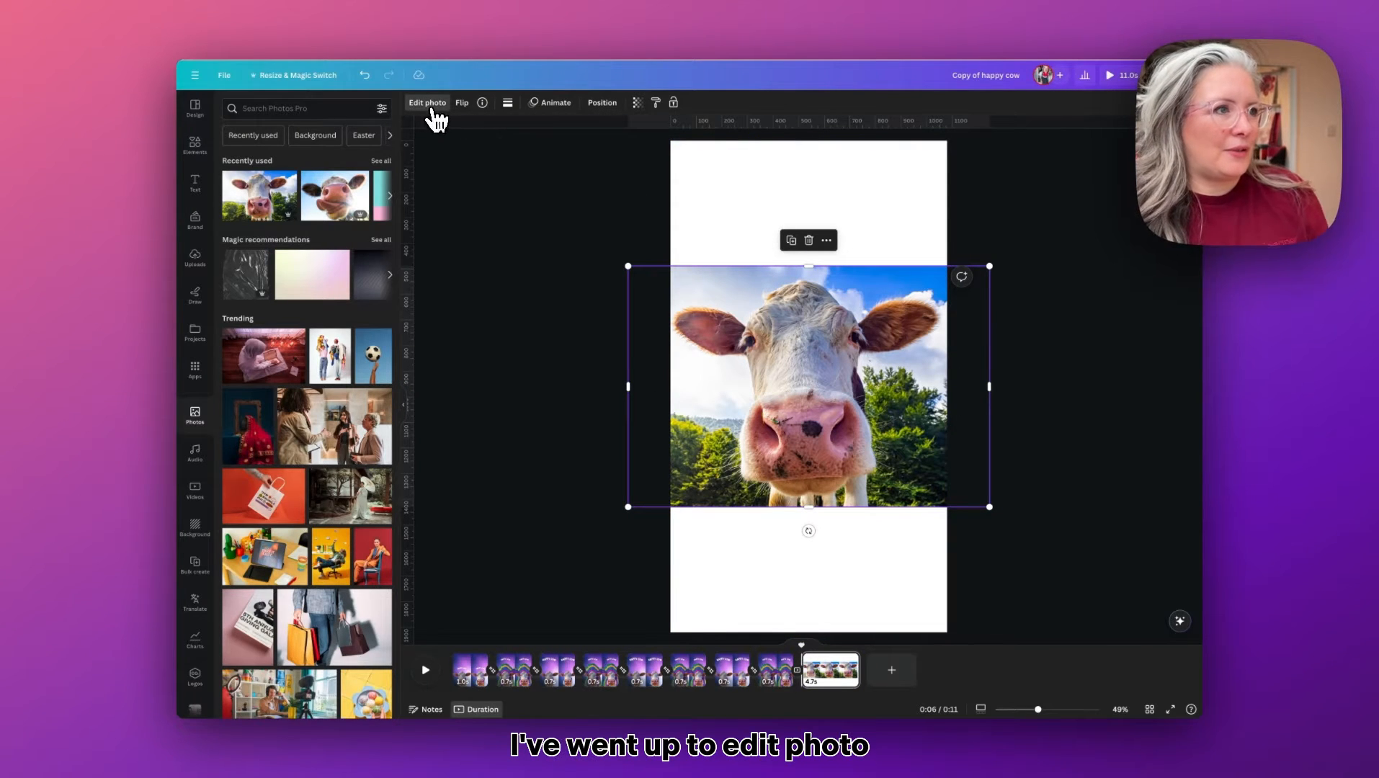
Step: Remove the cow photo's background, move the cutout to the page bottom, and paste a copy
click(427, 102)
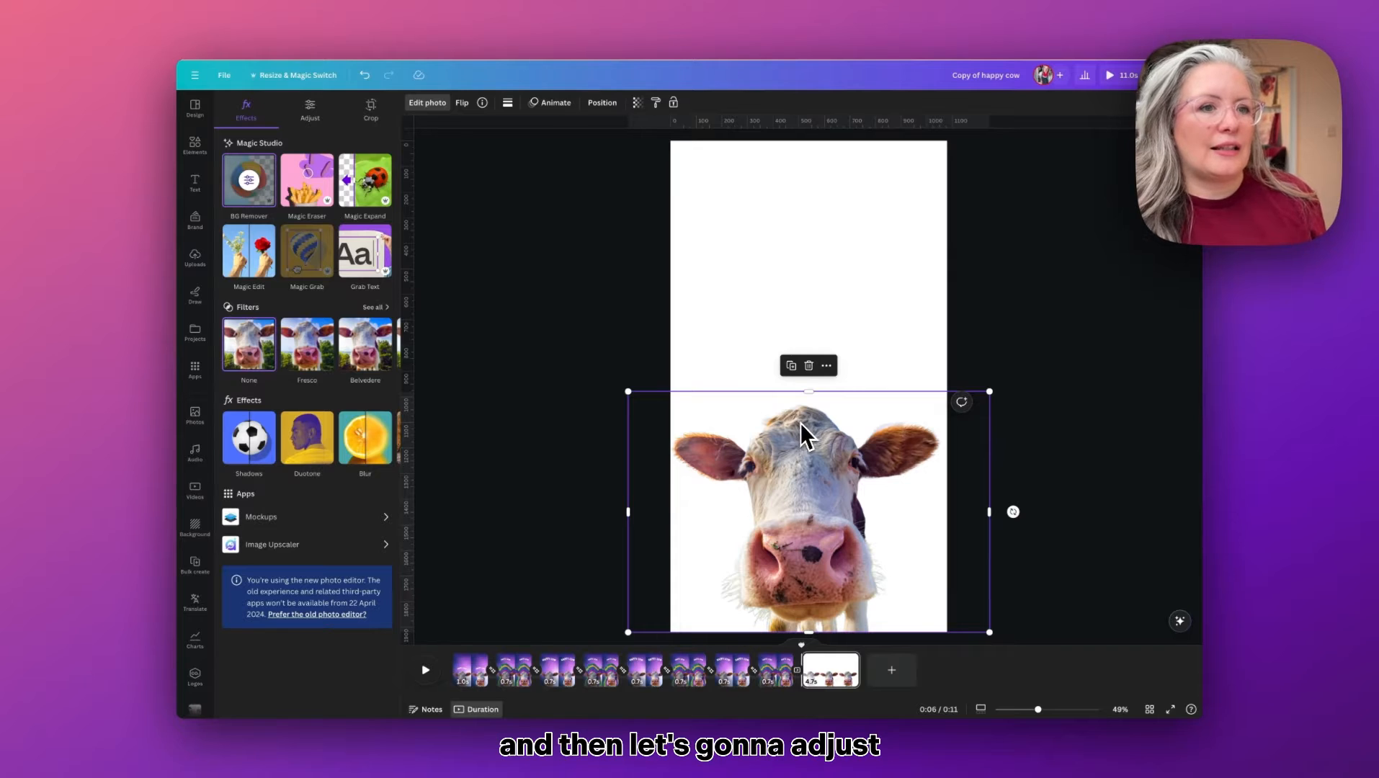
drag(989, 392, 966, 406)
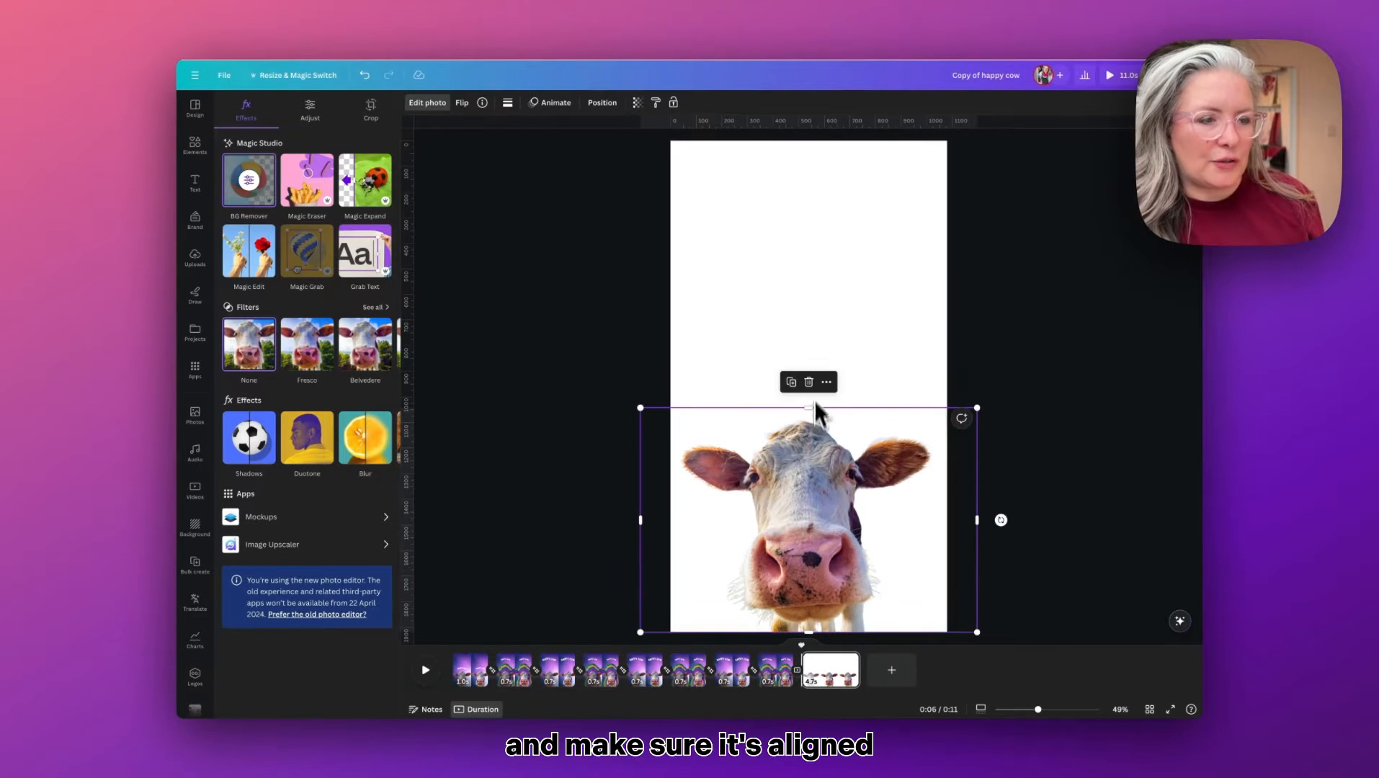
click(195, 414)
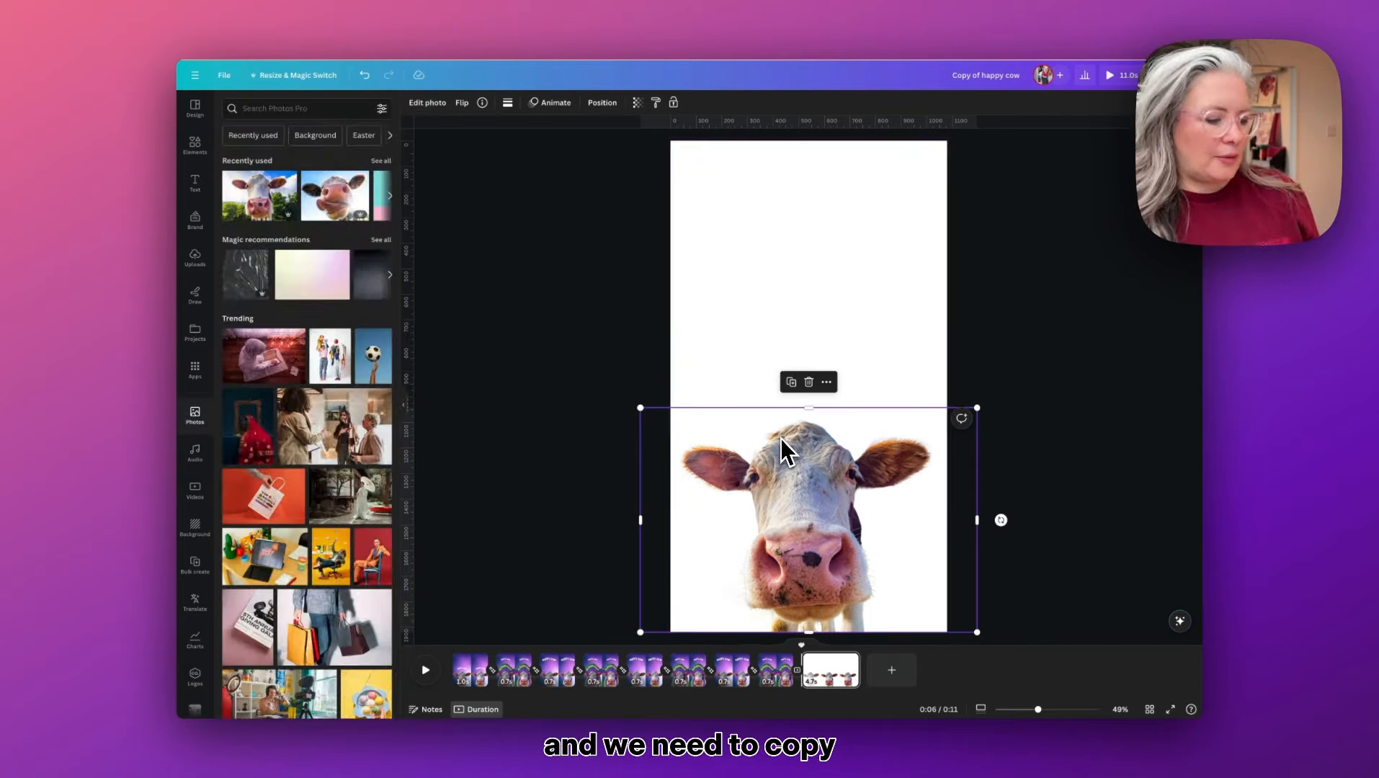
key(ctrl+v)
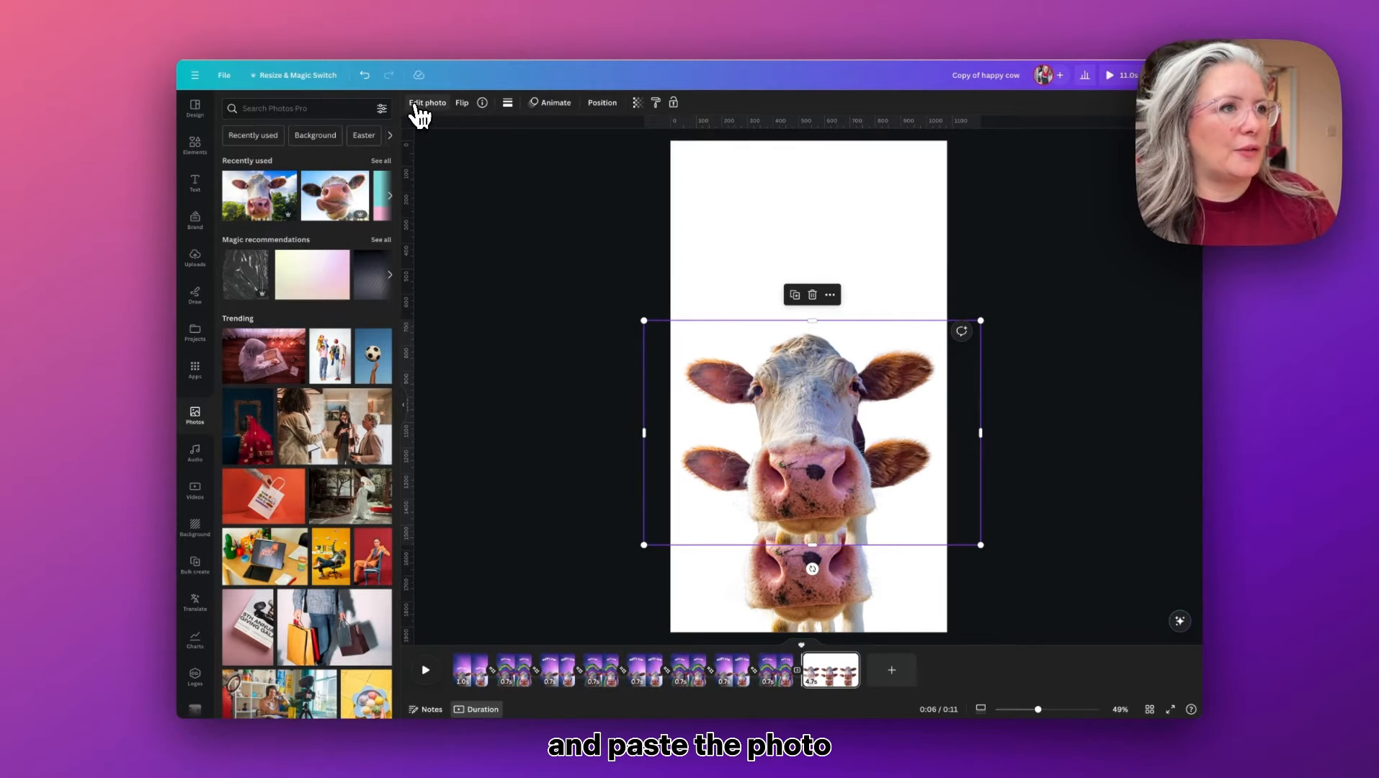
Step: Give the pasted cow copy the purple Pop duotone, enlarge it, and send it backward
click(427, 103)
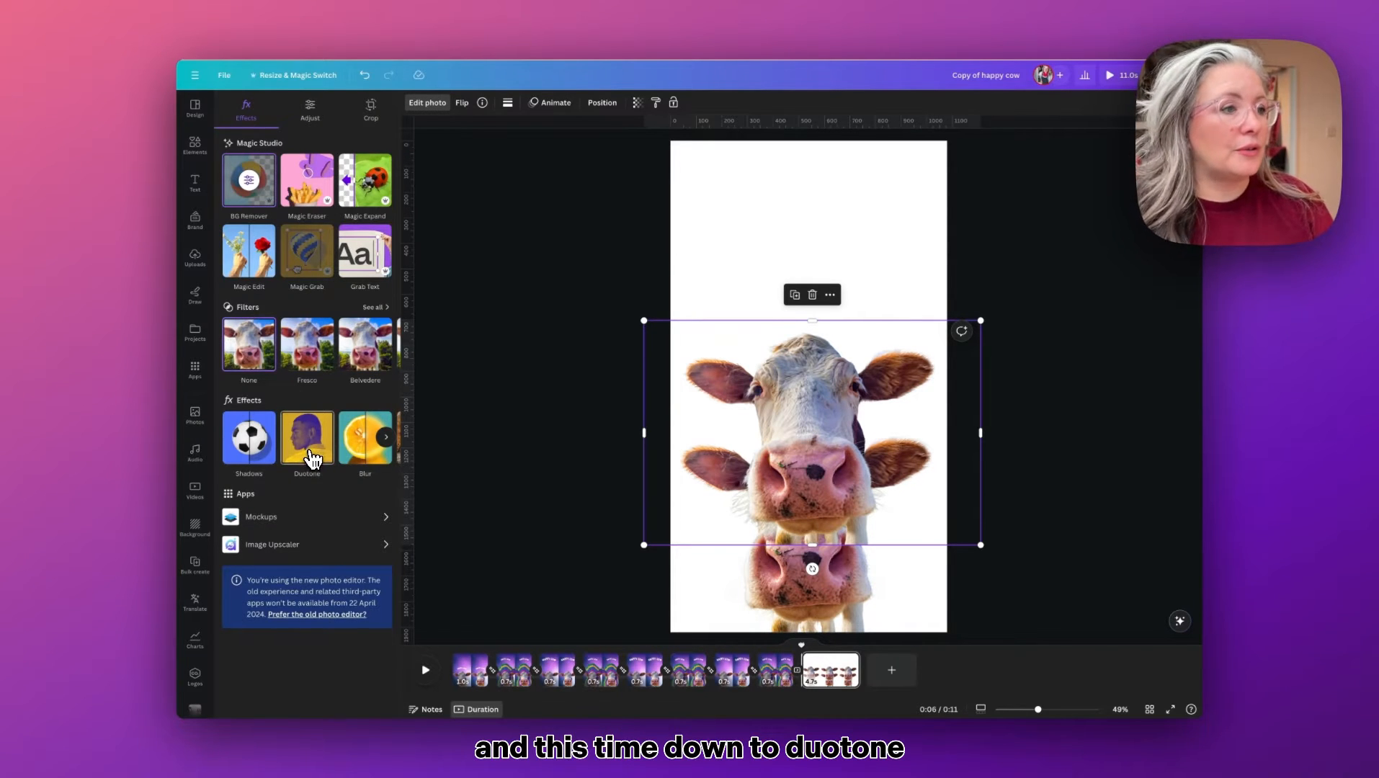
click(306, 440)
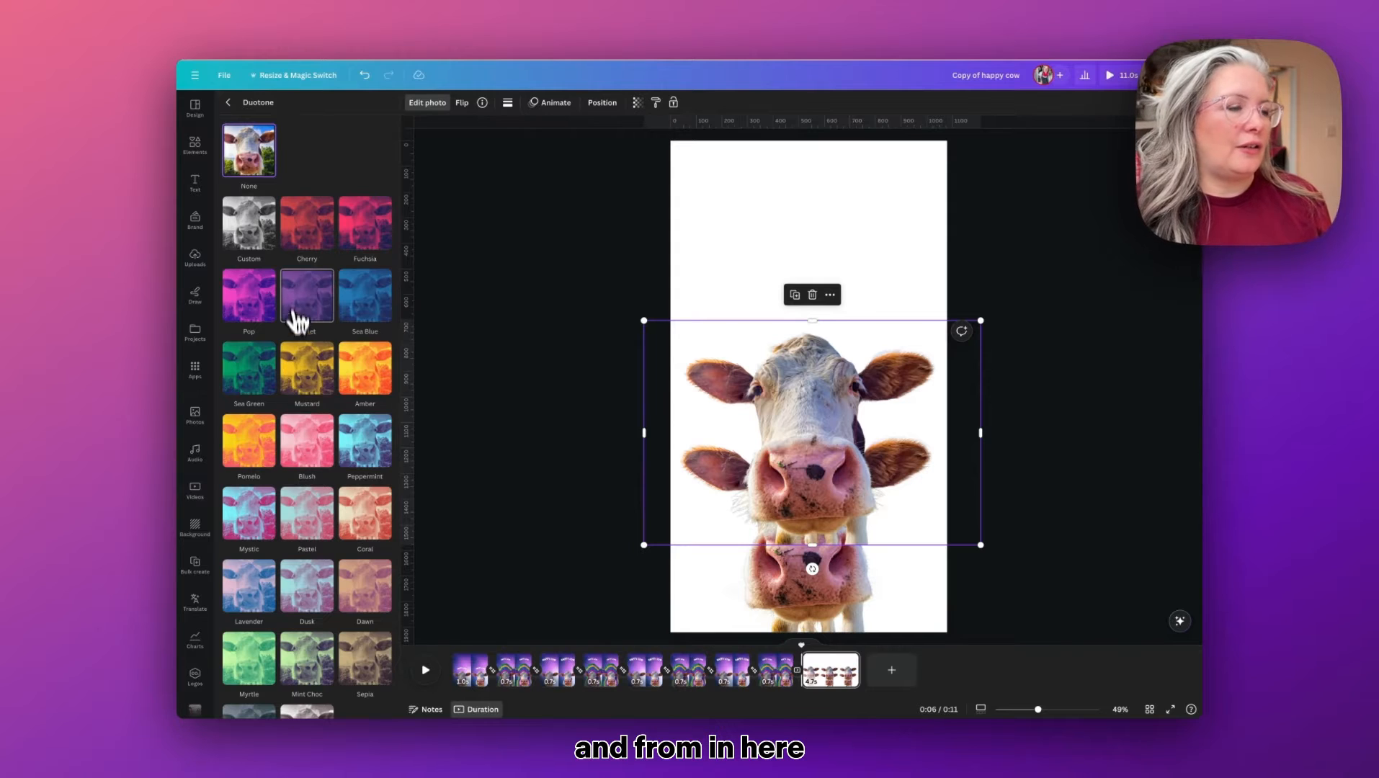
click(248, 296)
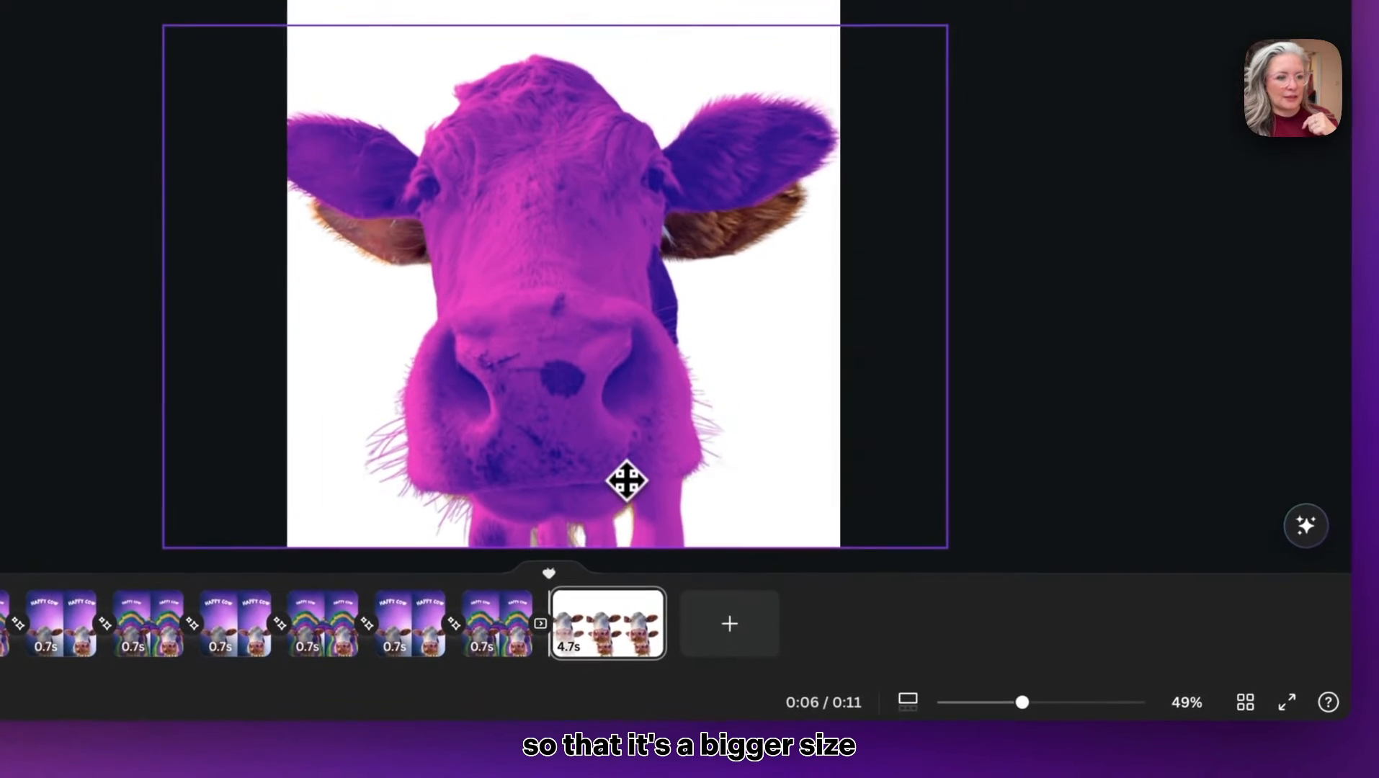
click(628, 481)
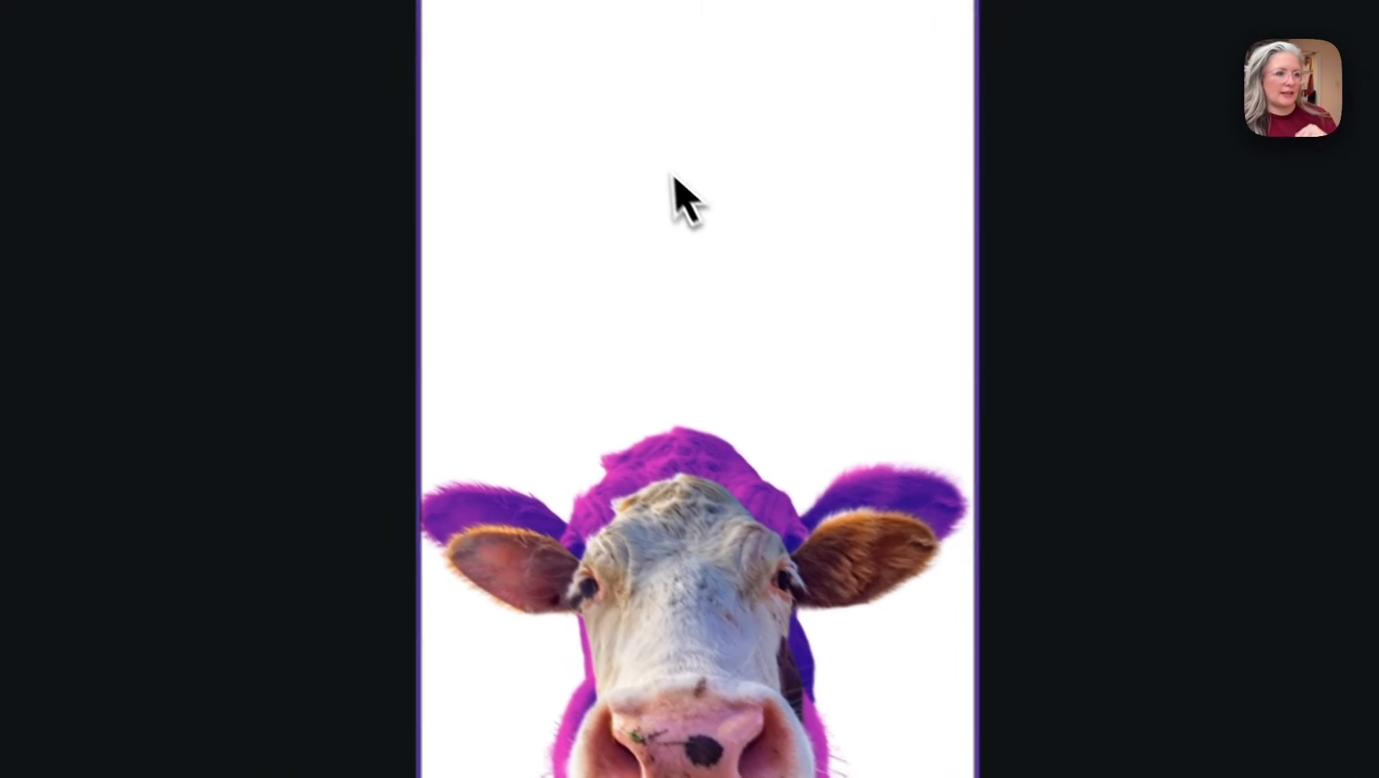
Step: Add more enlarged cow copies behind the original with duotones such as Mustard
click(694, 571)
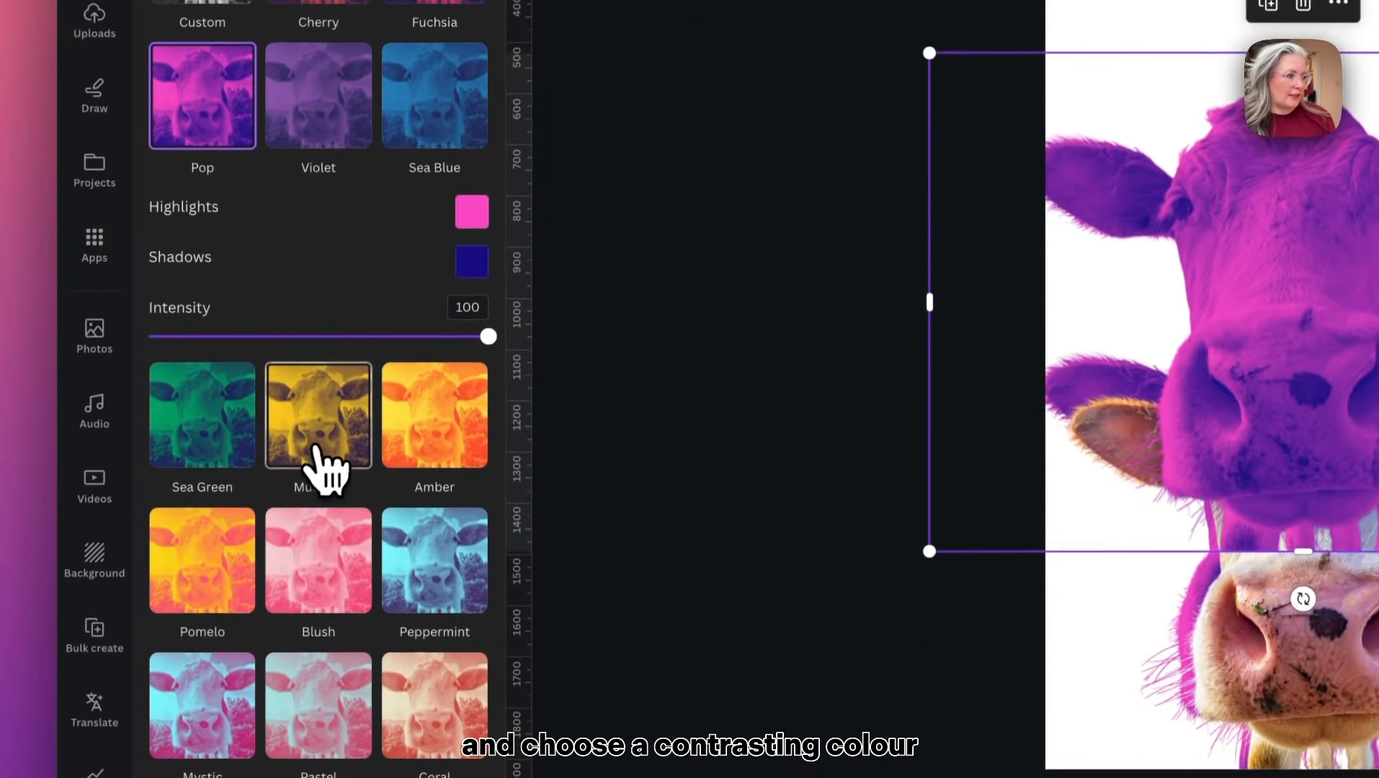
click(434, 415)
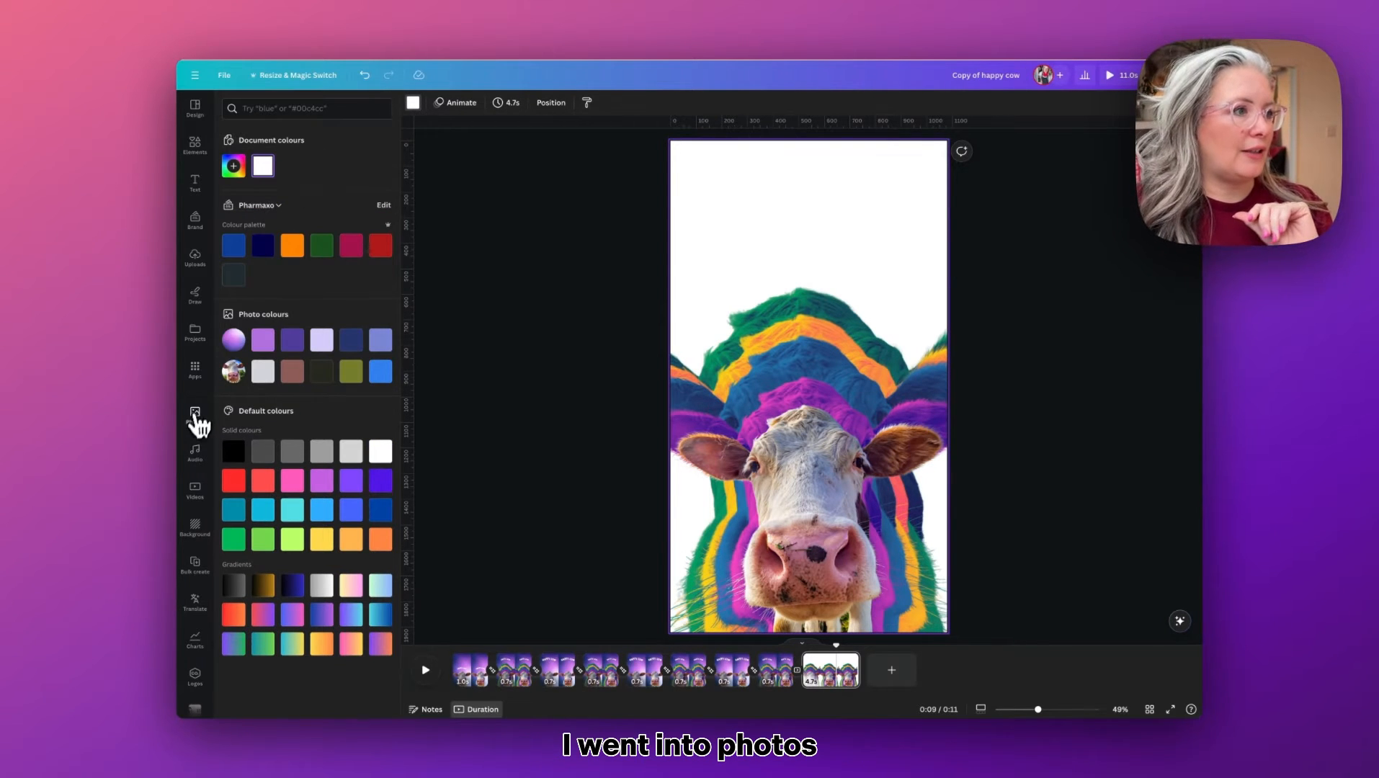
Step: Search Photos for 'blurry gradient' and add the purple gradient to the cow page
click(195, 415)
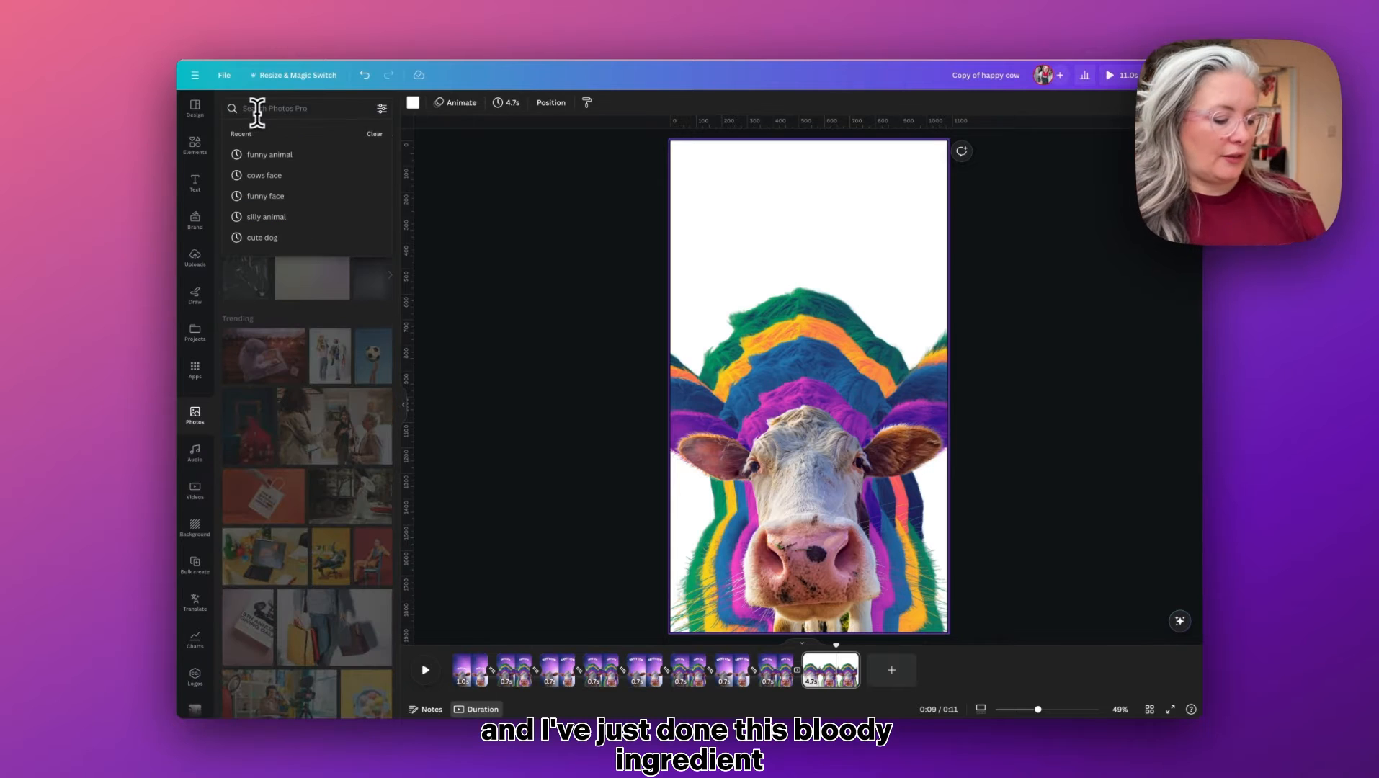
text(blurry gradient)
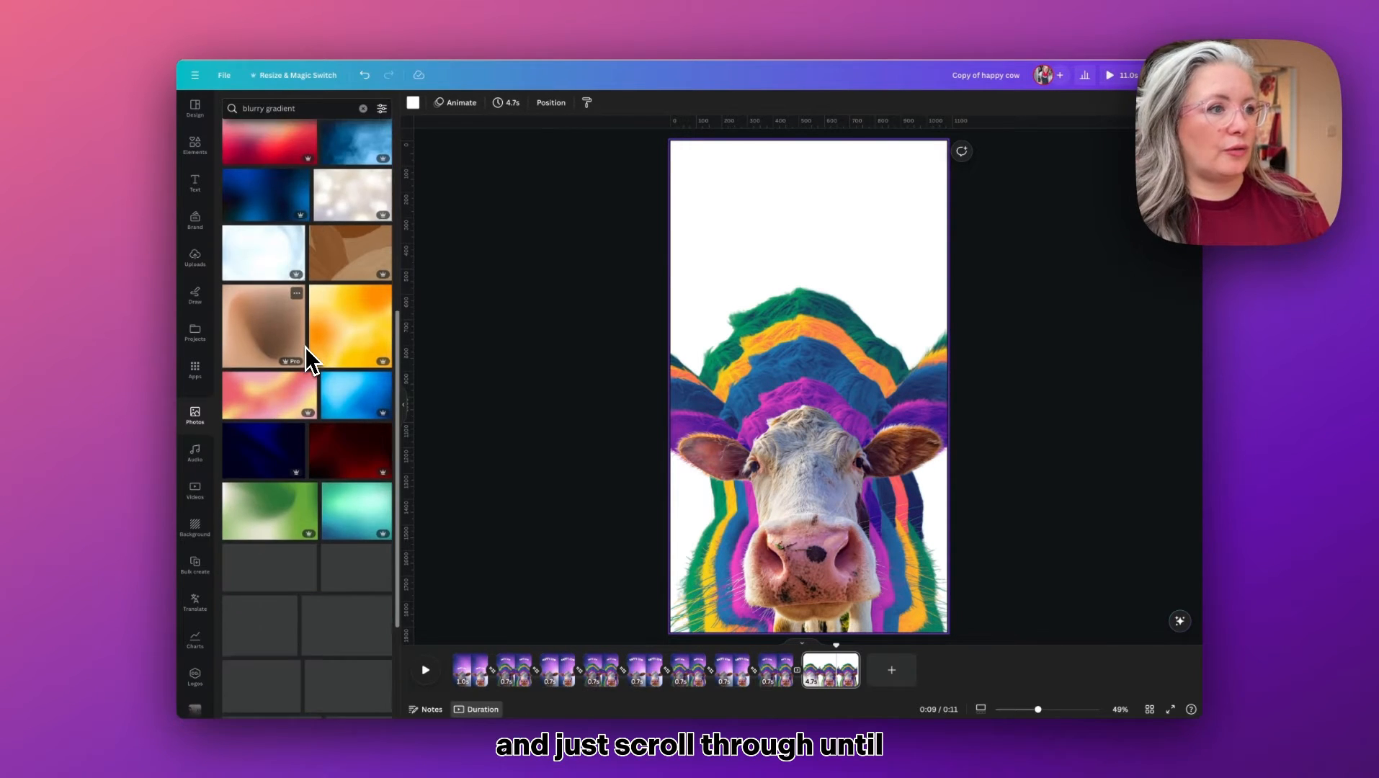
scroll(down, 3)
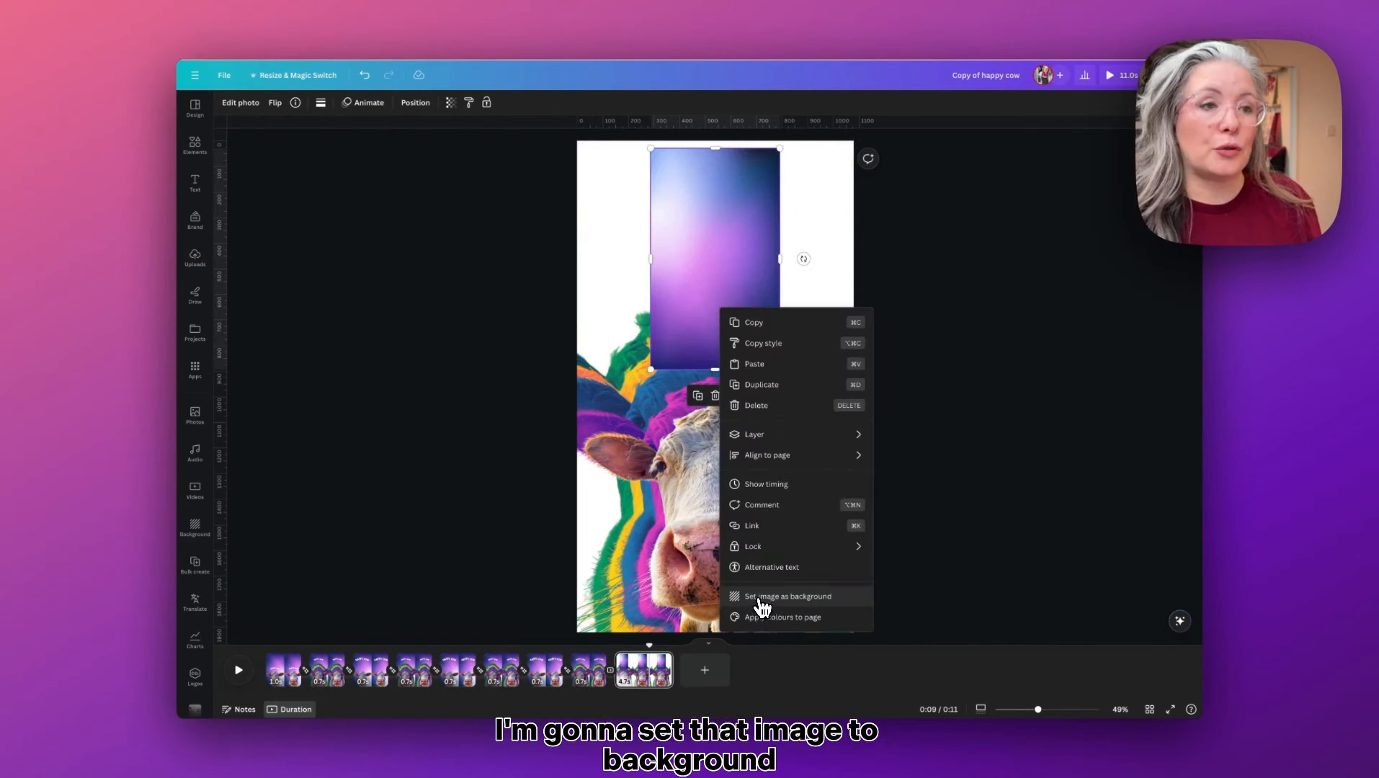
click(787, 596)
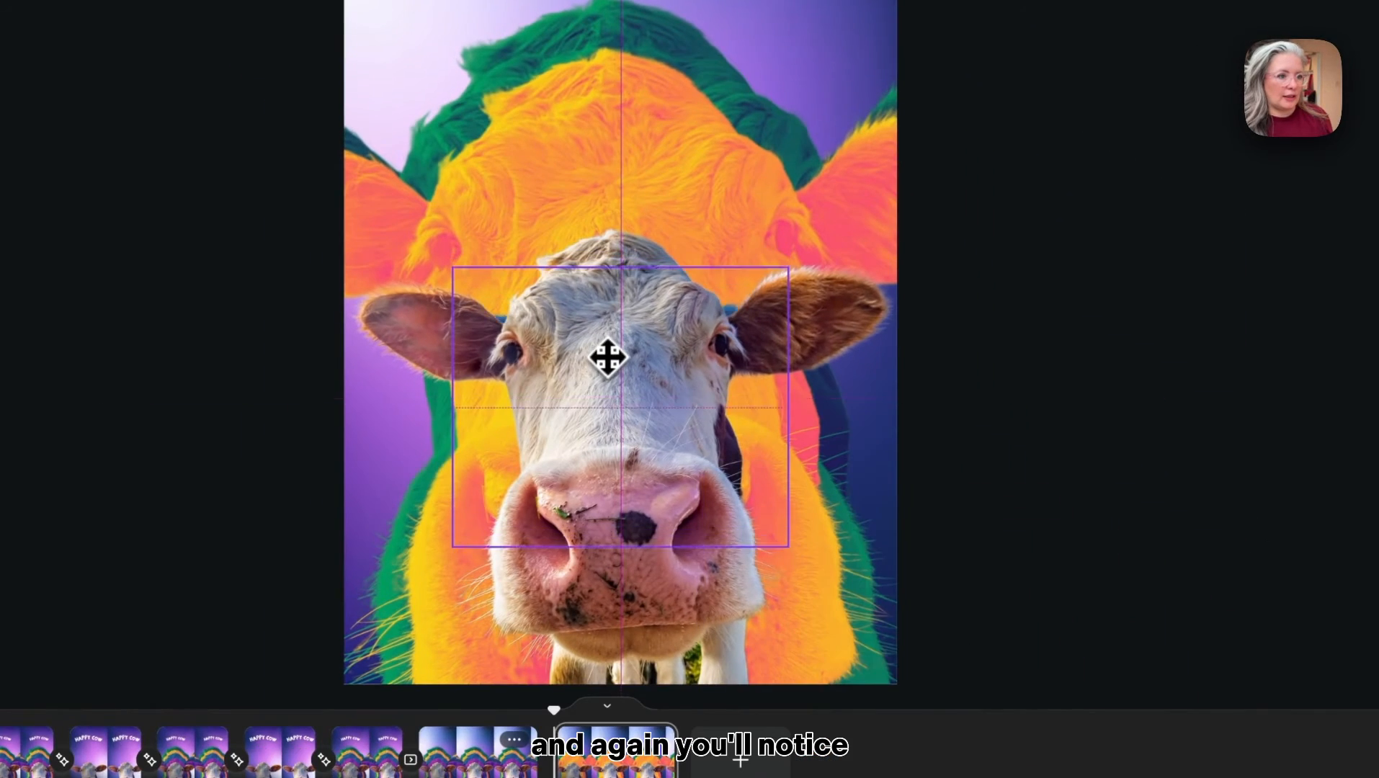
Step: Center the cow over its orange, yellow and green duotone layers using the guides
drag(786, 541, 752, 527)
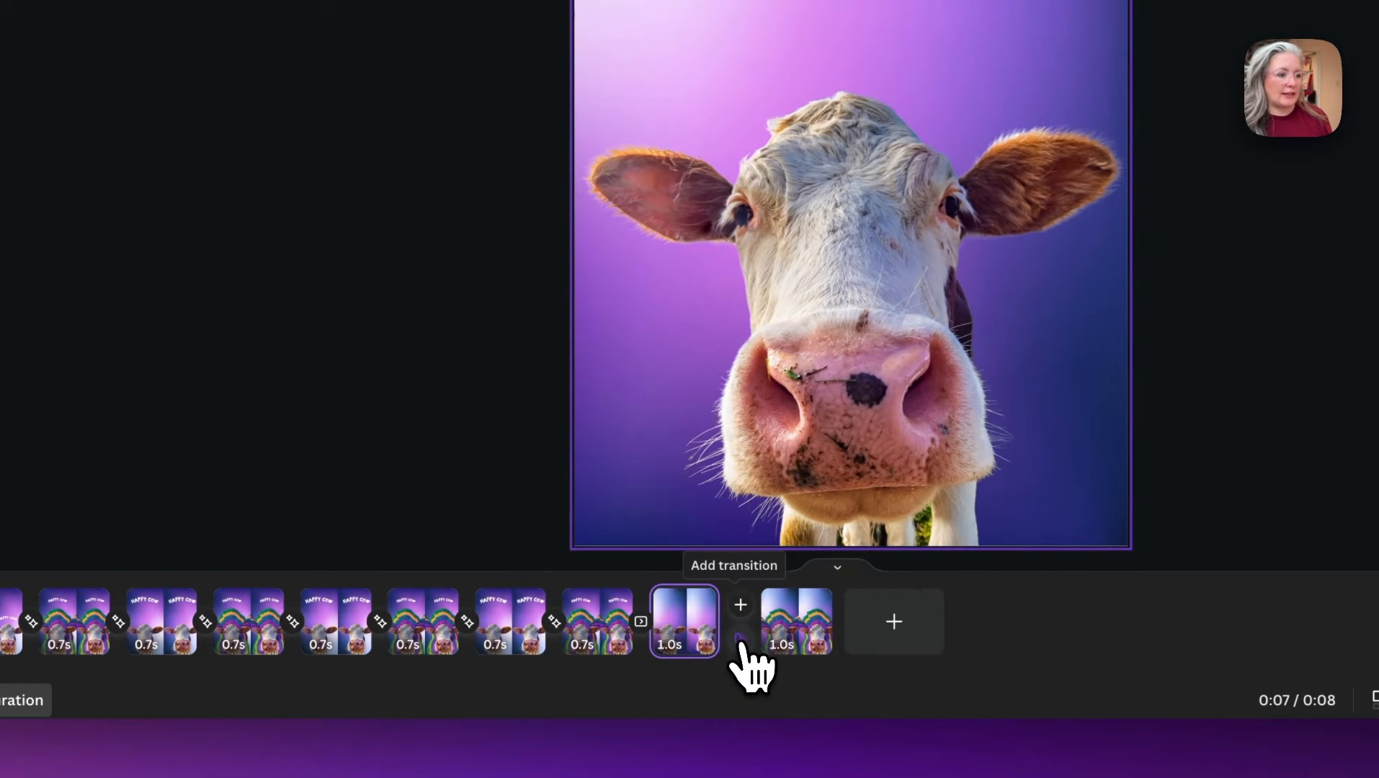
Step: Add a Match and move transition between the last two pages in the timeline
click(740, 603)
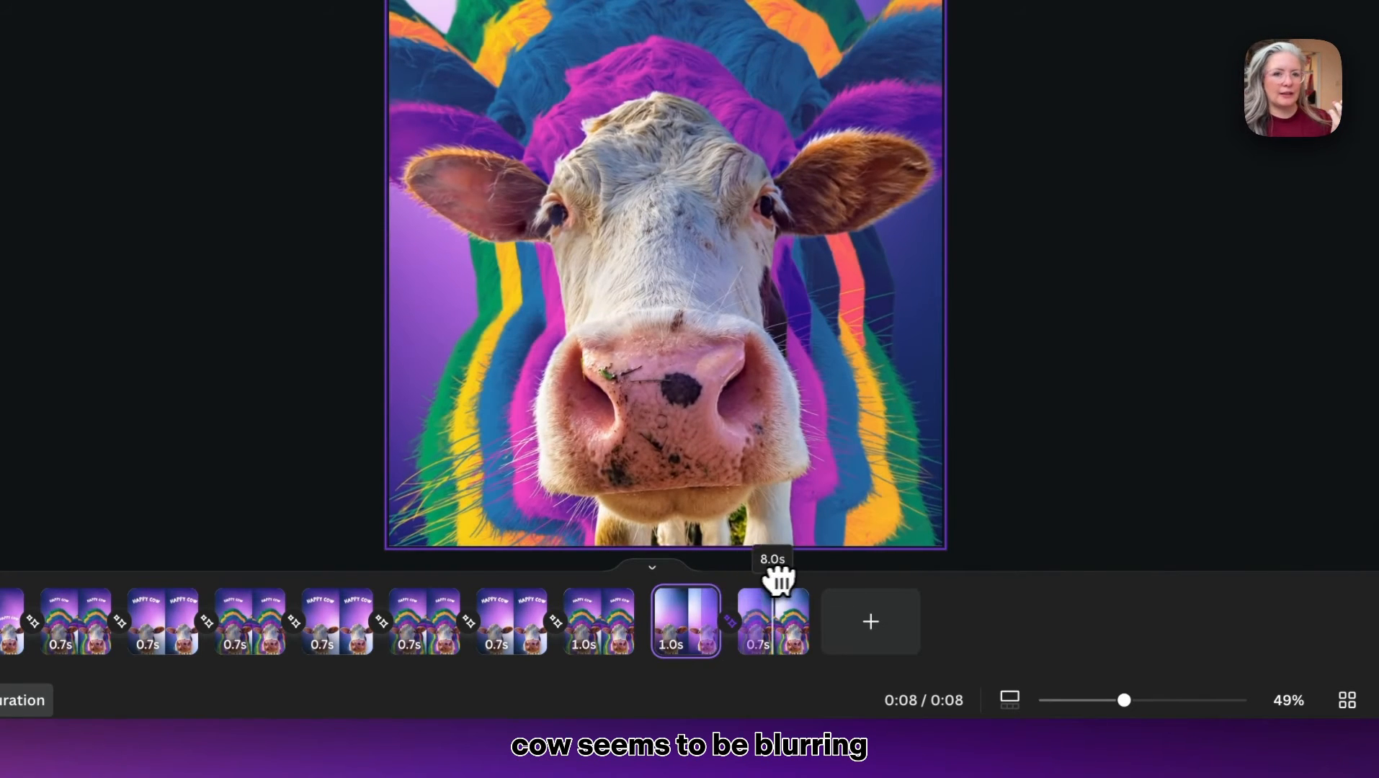
drag(780, 582, 684, 583)
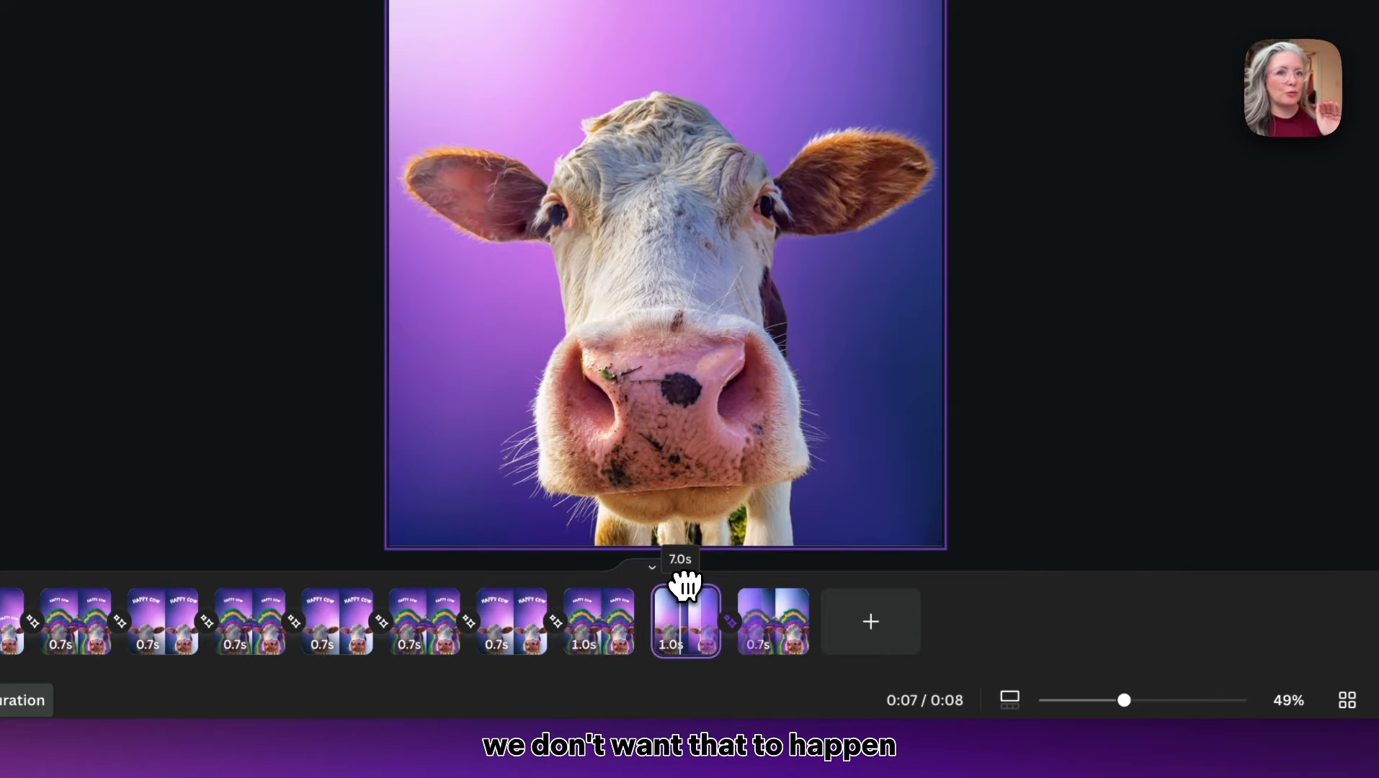
drag(685, 585, 704, 594)
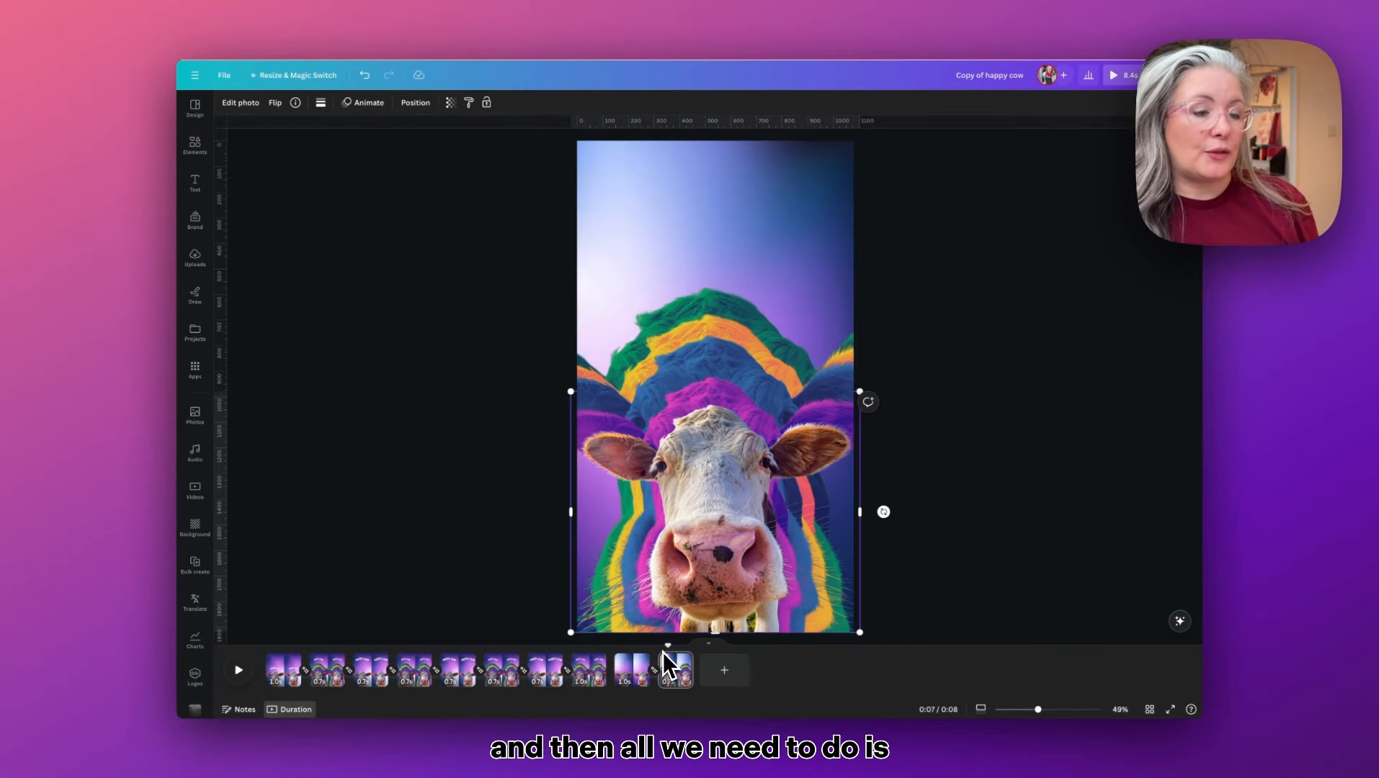
Step: Add a white 'Happy Cow' text box in the Le Petit Cochon font
click(195, 182)
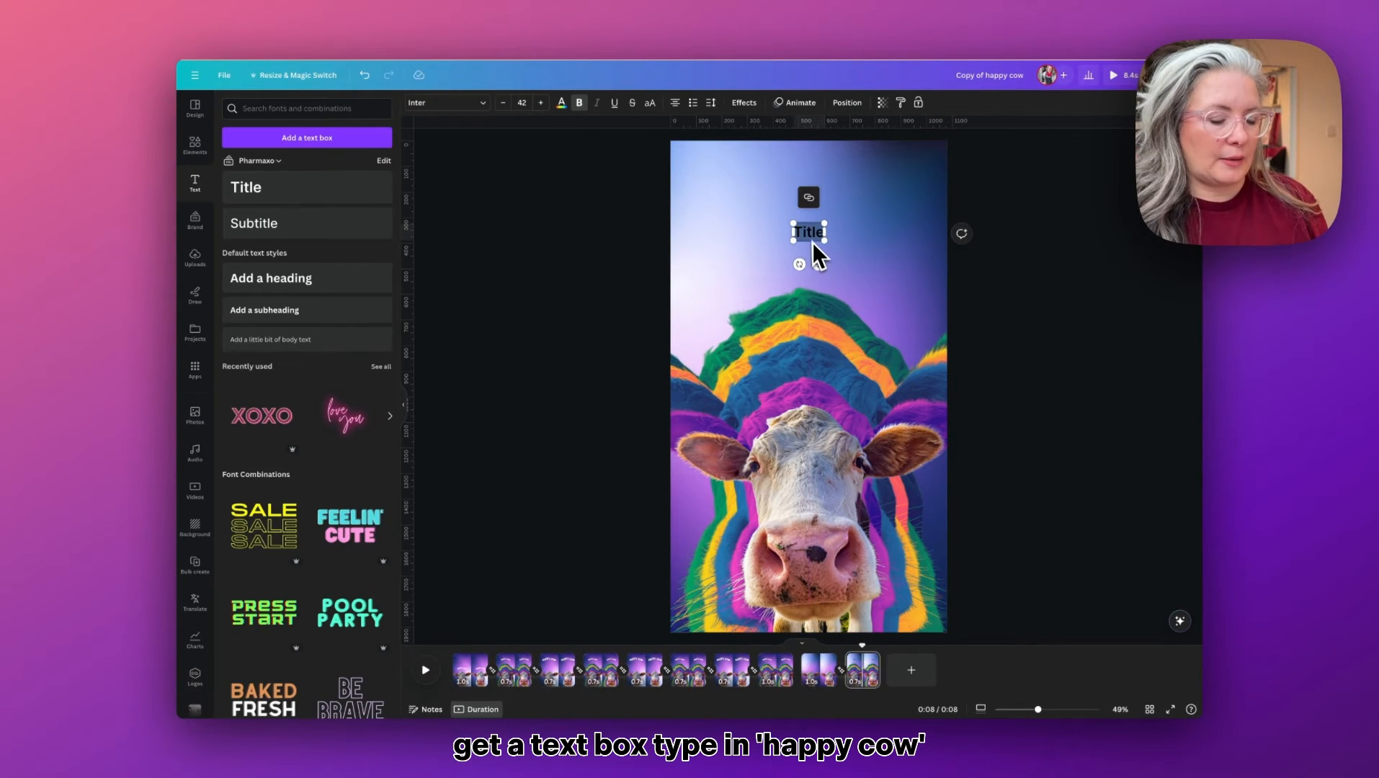
text(Happy Cow)
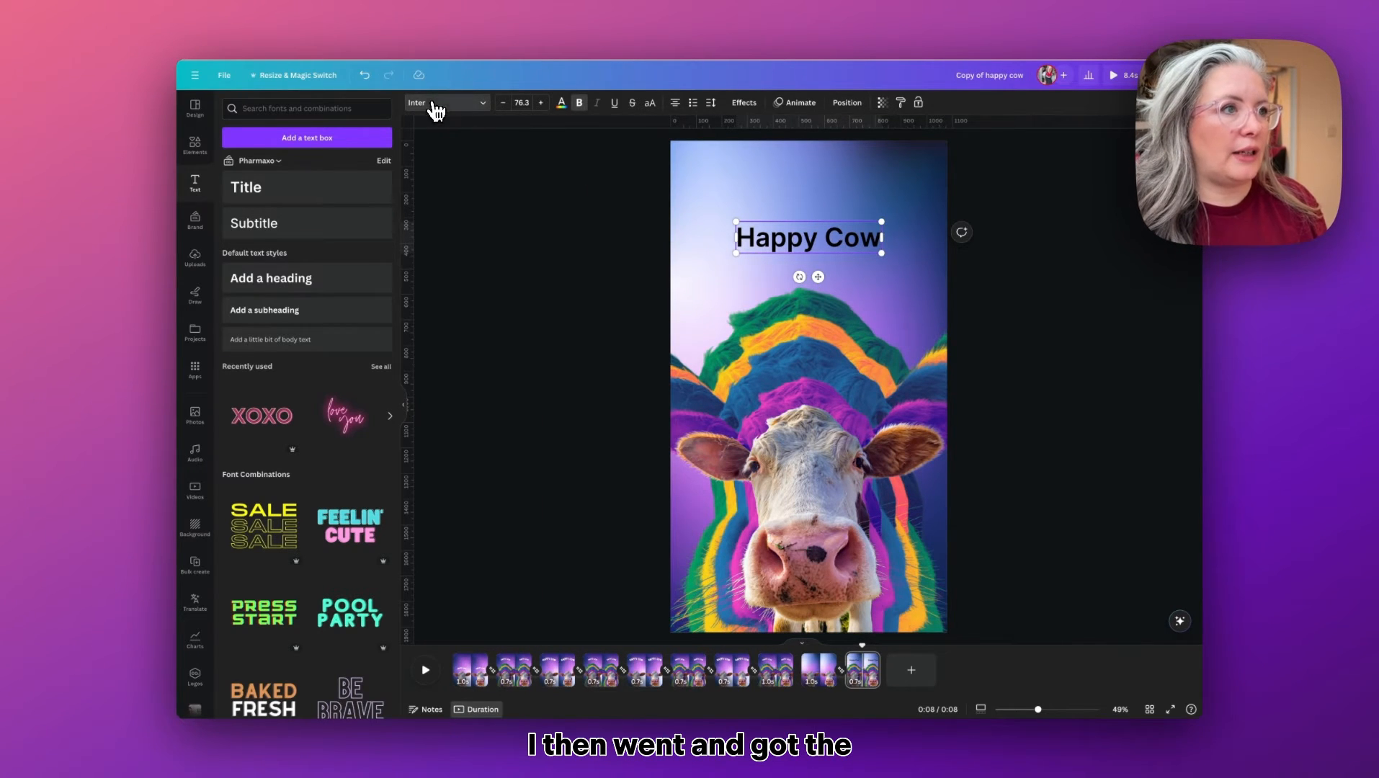
click(439, 103)
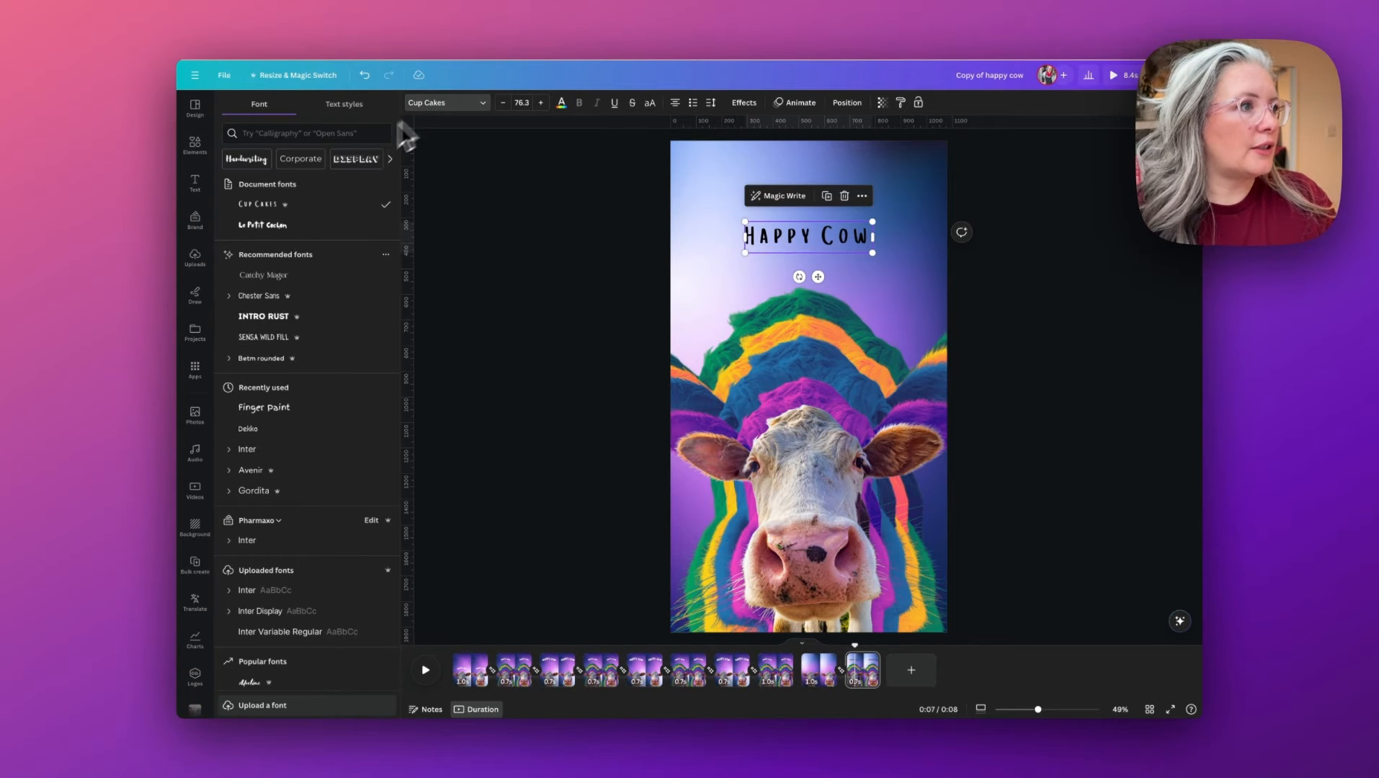
click(262, 224)
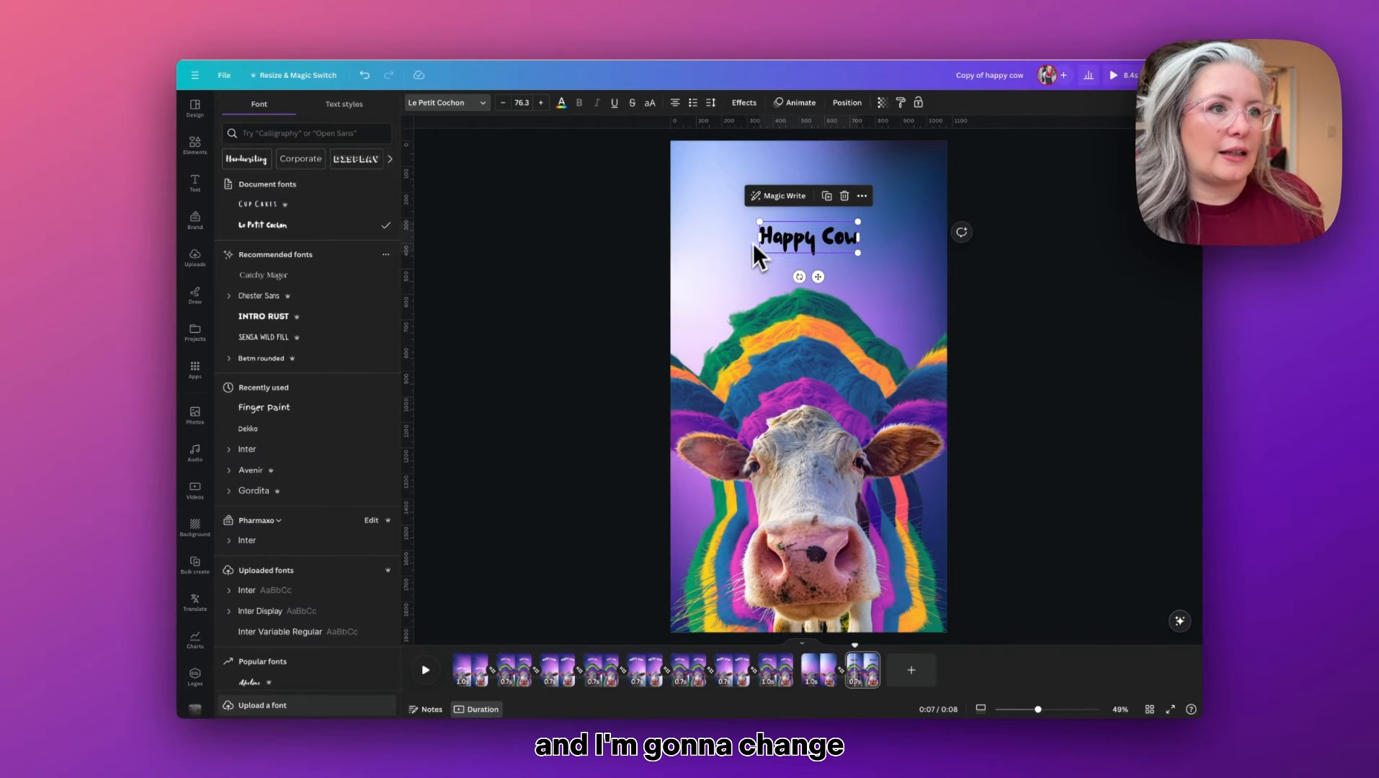
click(560, 102)
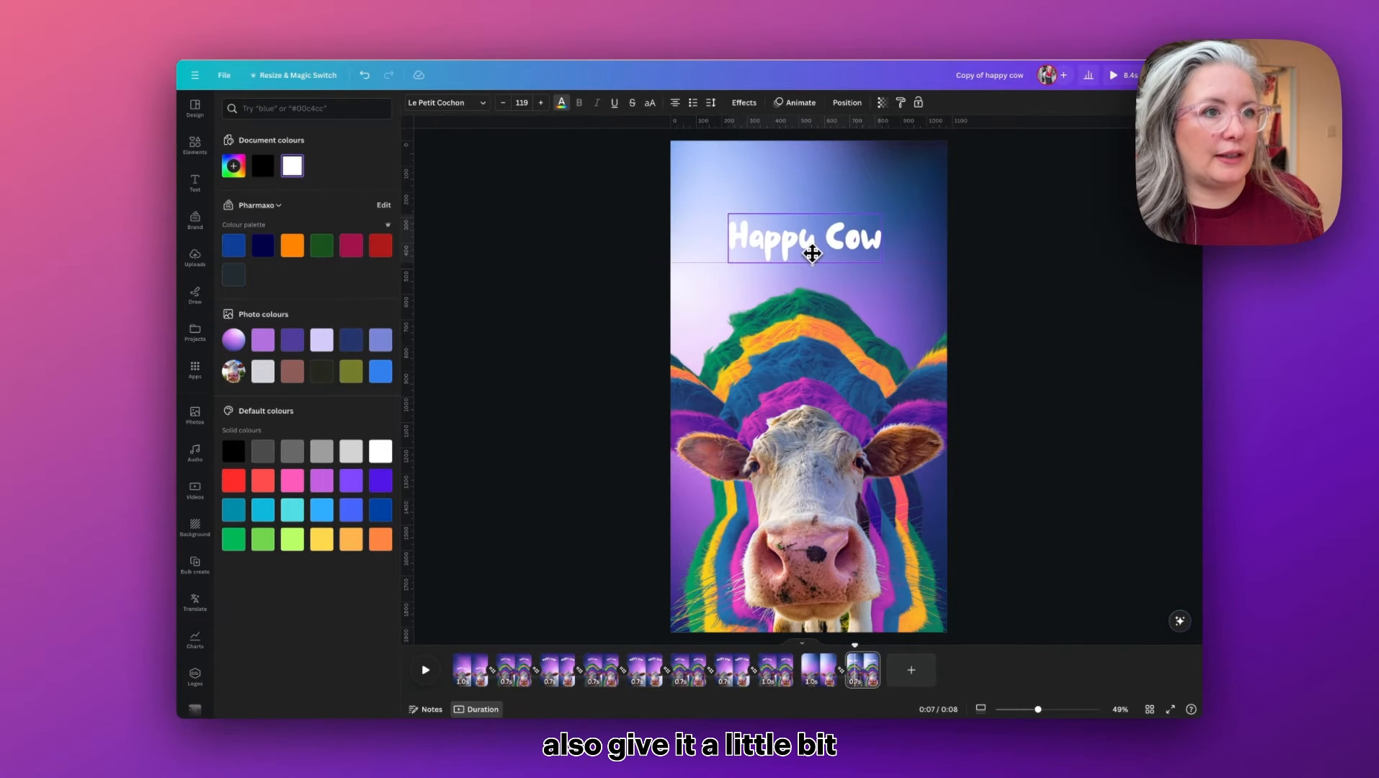
click(802, 239)
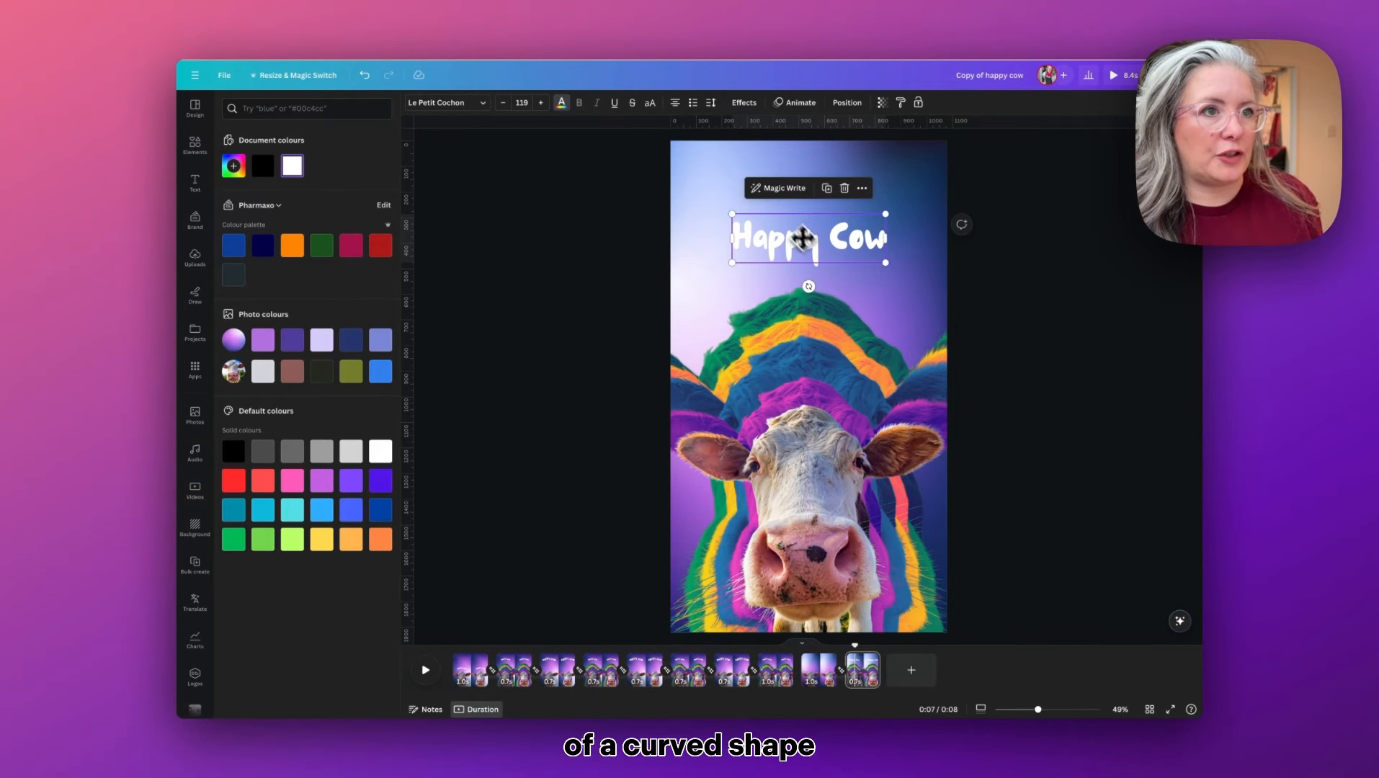
click(742, 102)
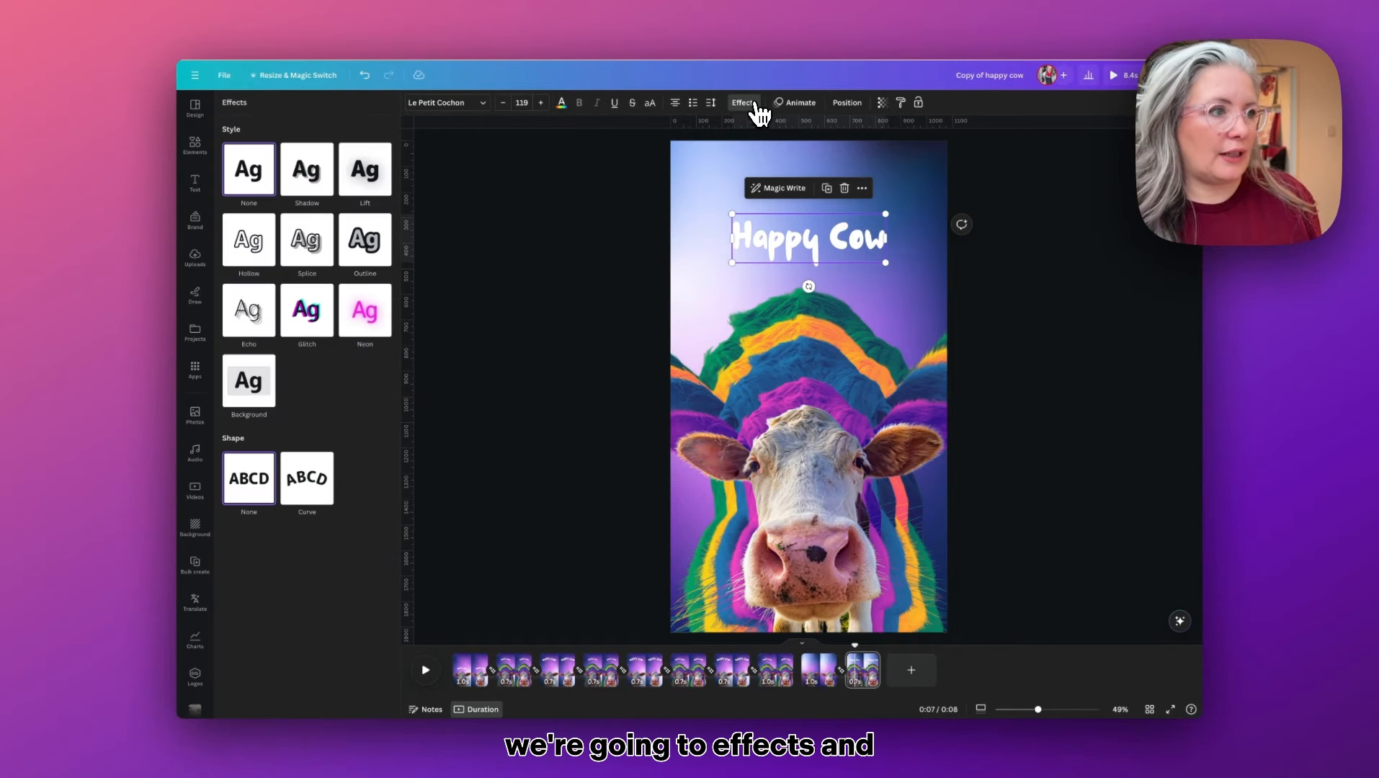
Step: Apply the Curve text shape to 'Happy Cow' and set the curve to about 50
click(306, 478)
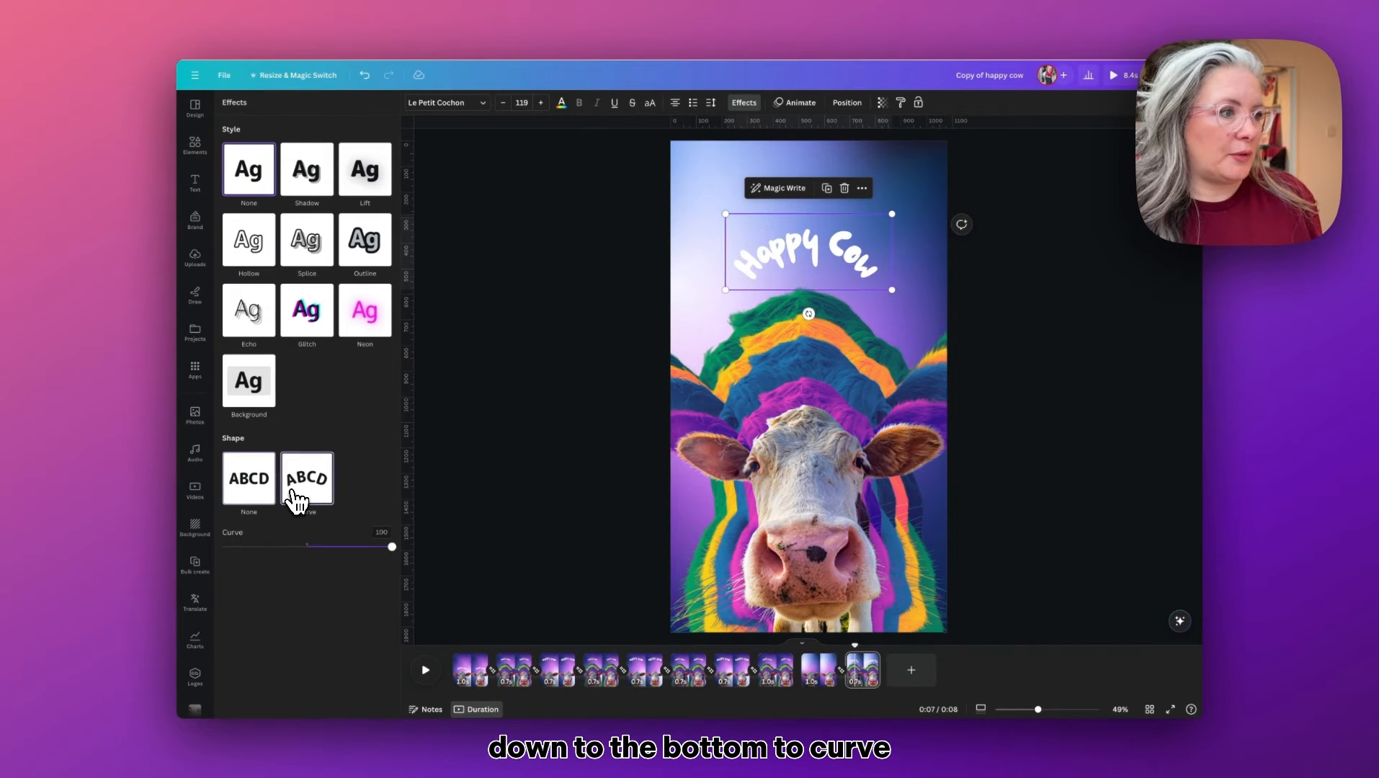
drag(391, 546, 378, 546)
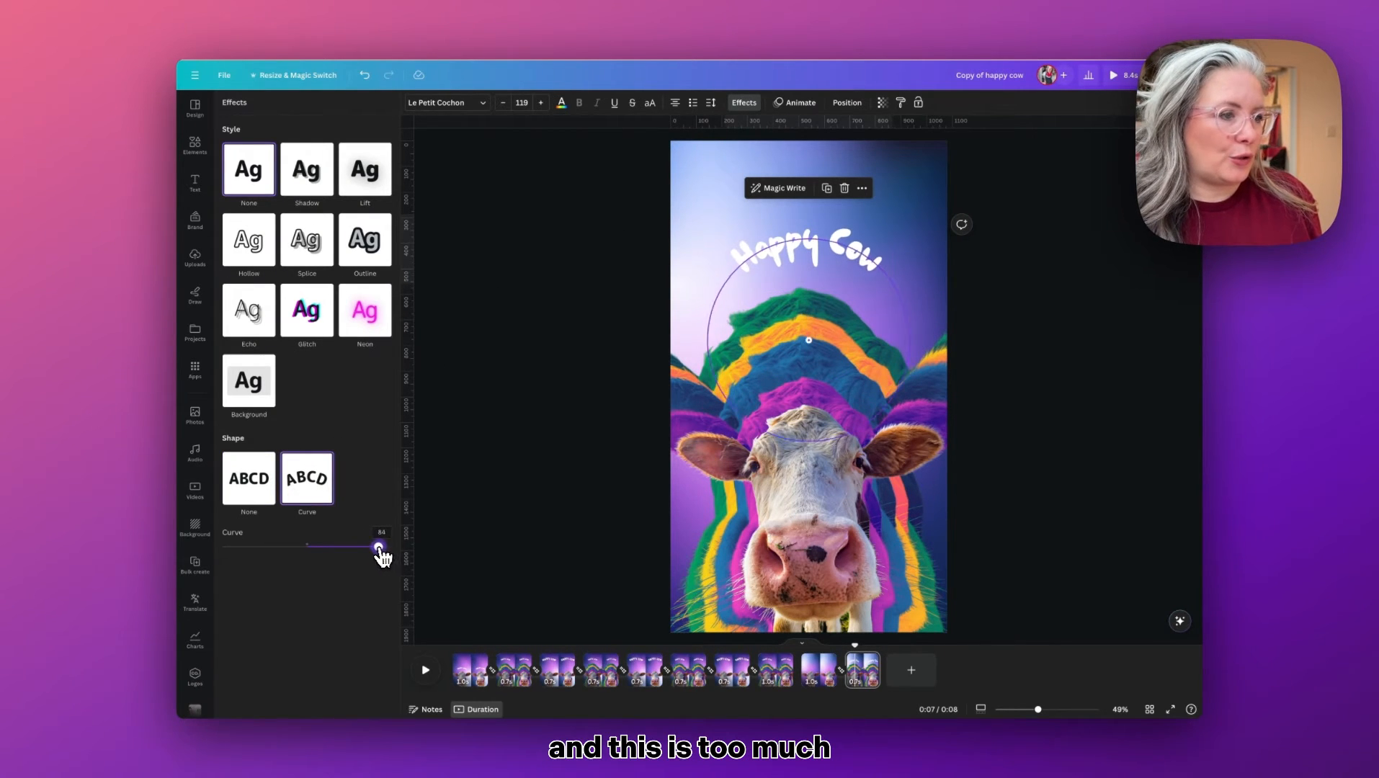
drag(379, 546, 351, 545)
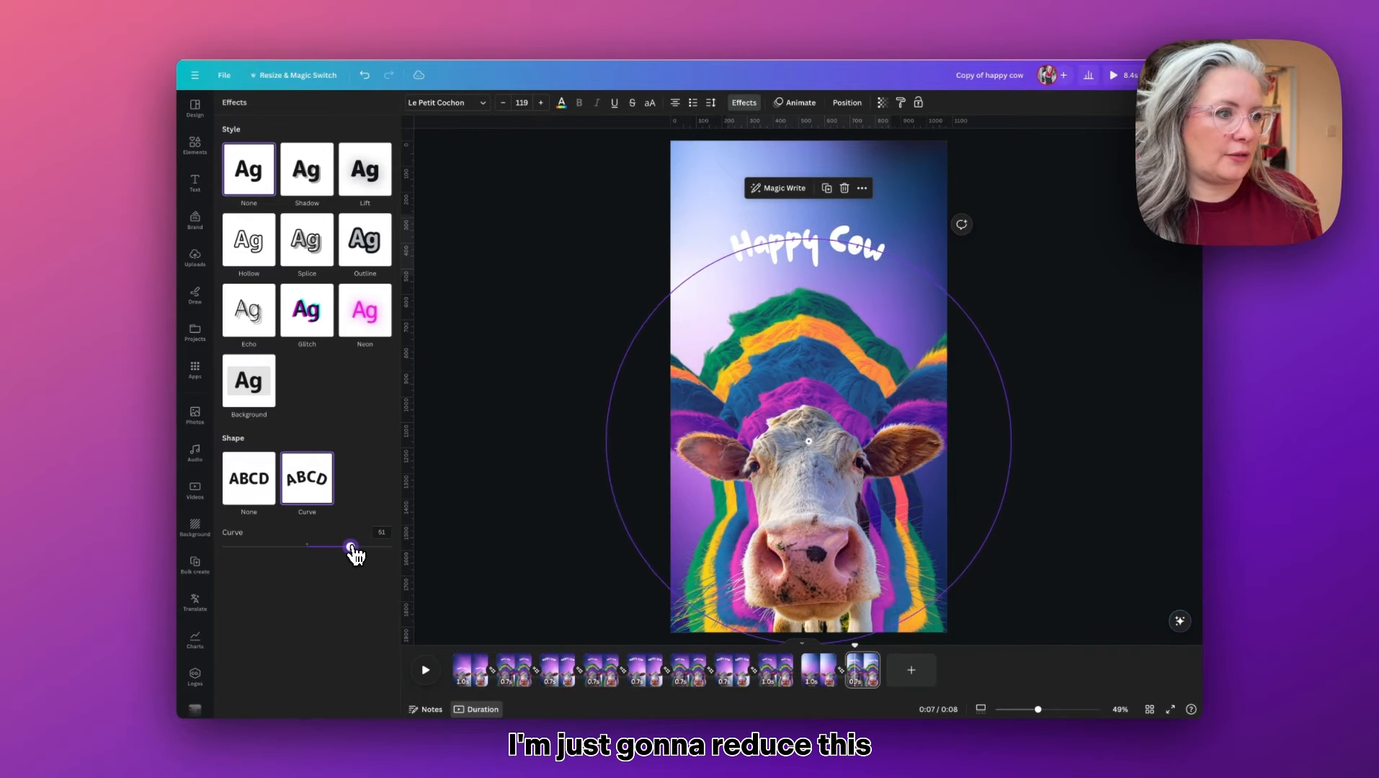
drag(351, 546, 356, 546)
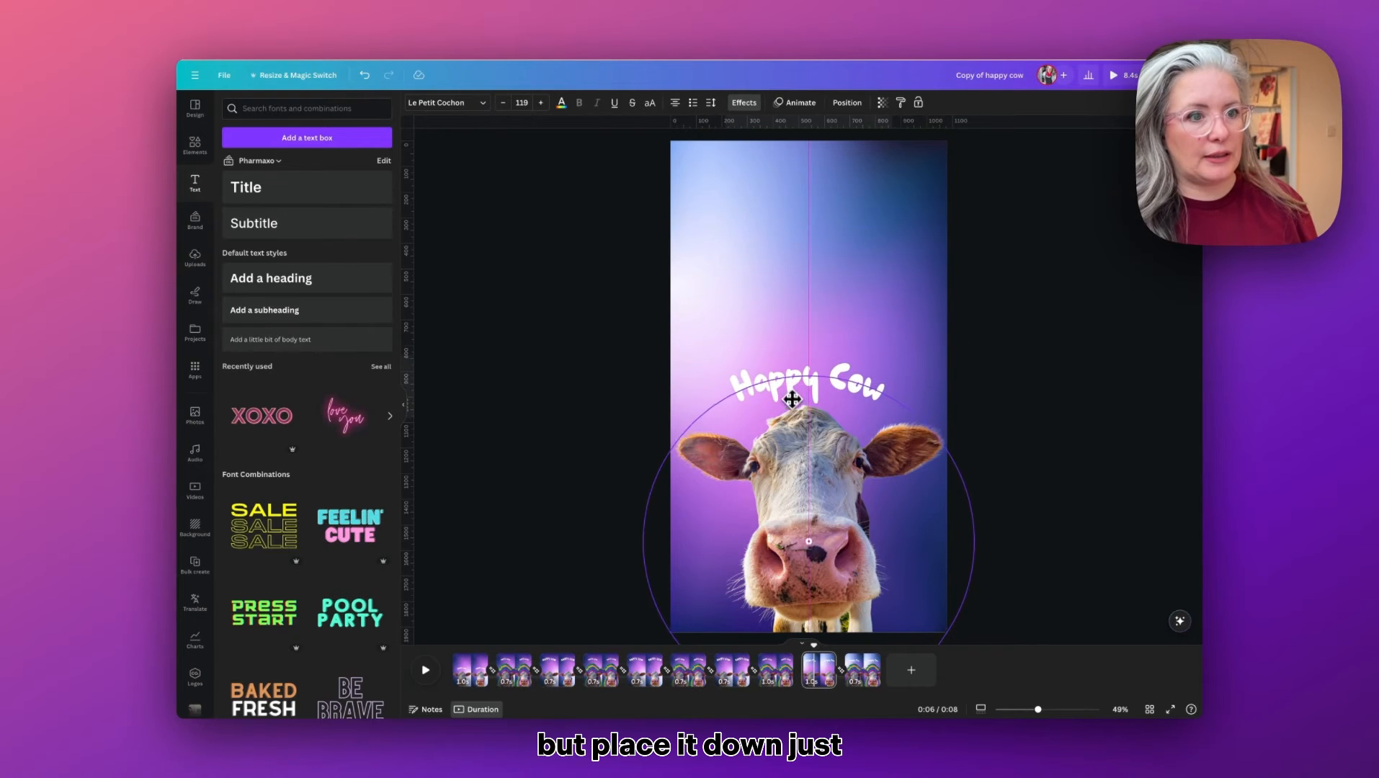
Step: Drag the curved 'Happy Cow' text above the cow and raise its font size to 158
drag(792, 400, 792, 387)
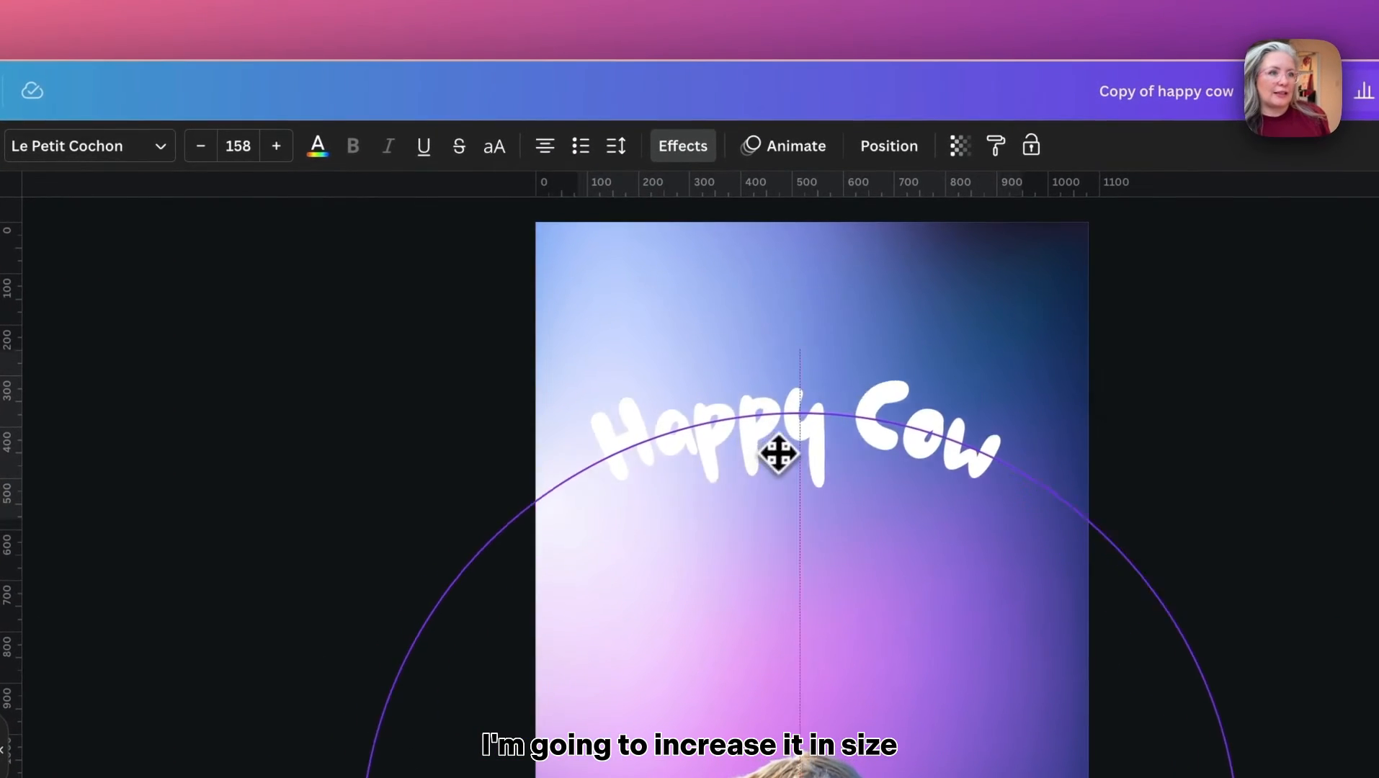
Step: Select the 'Happy Cow' text and centre it horizontally on the page via Position
click(777, 431)
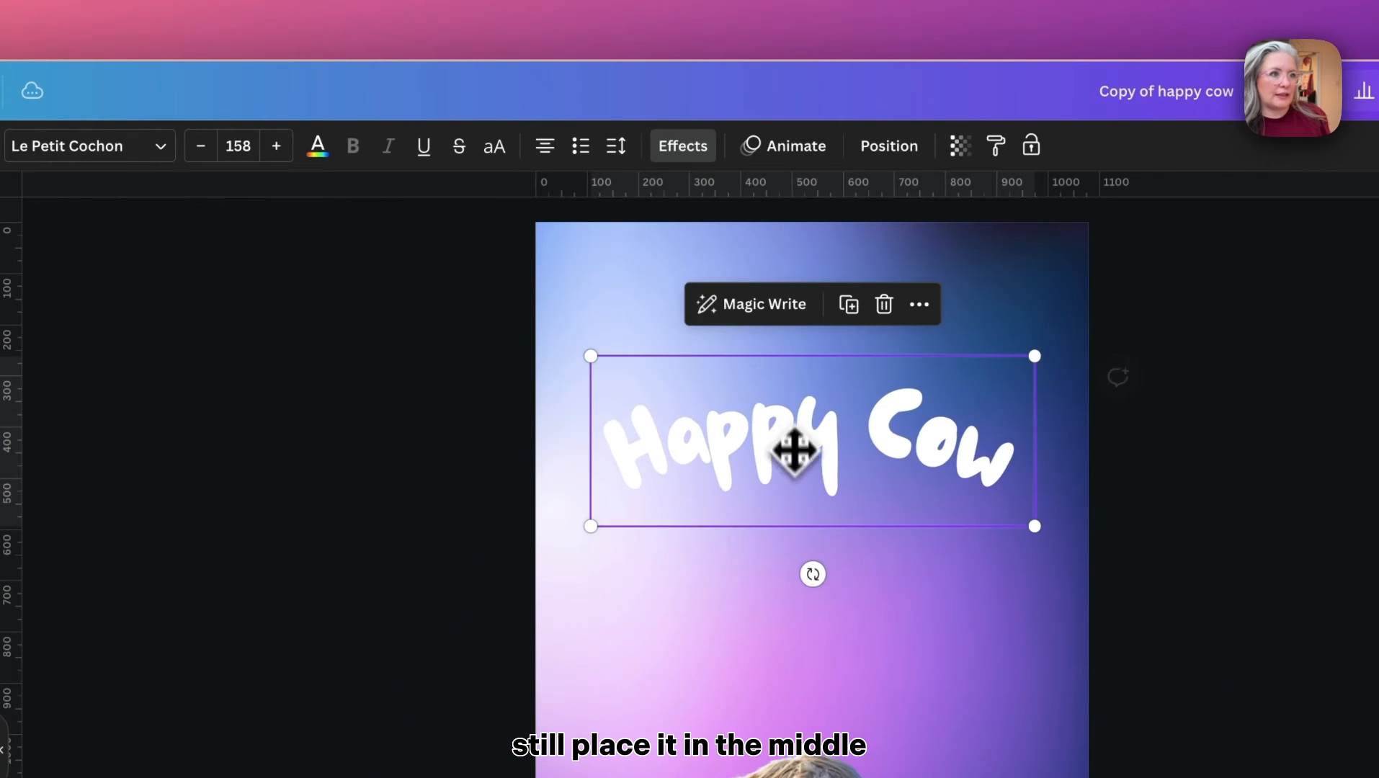
click(389, 148)
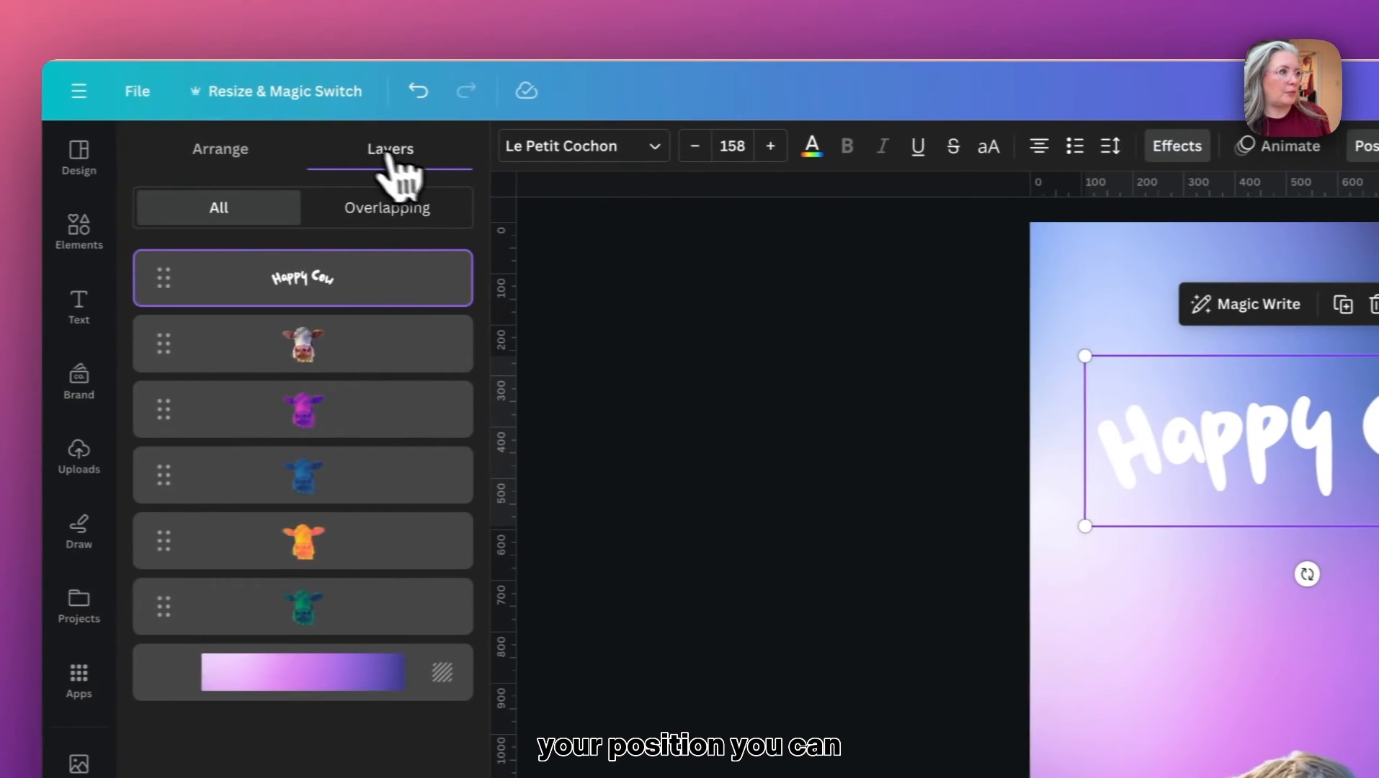
click(236, 148)
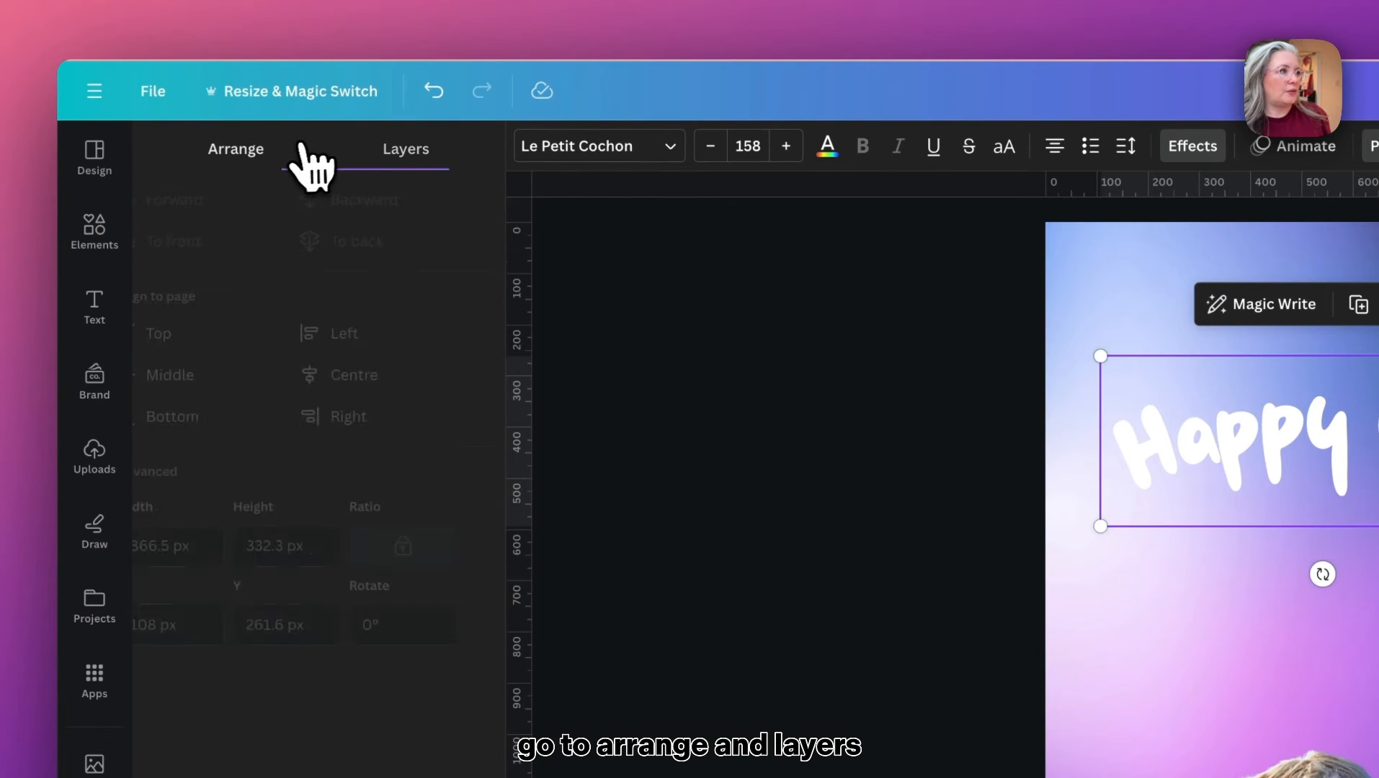
click(235, 148)
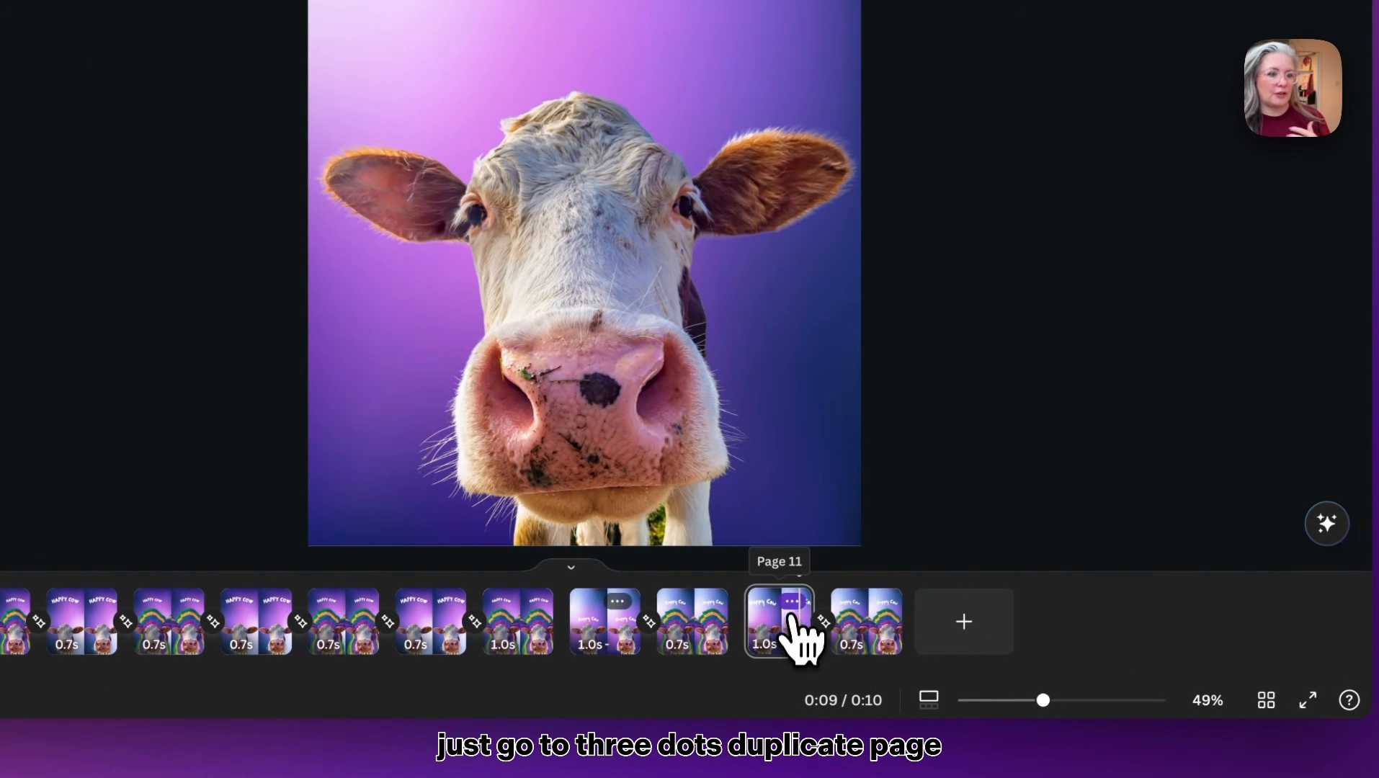
Step: Duplicate page 11 from its timeline options menu
click(790, 602)
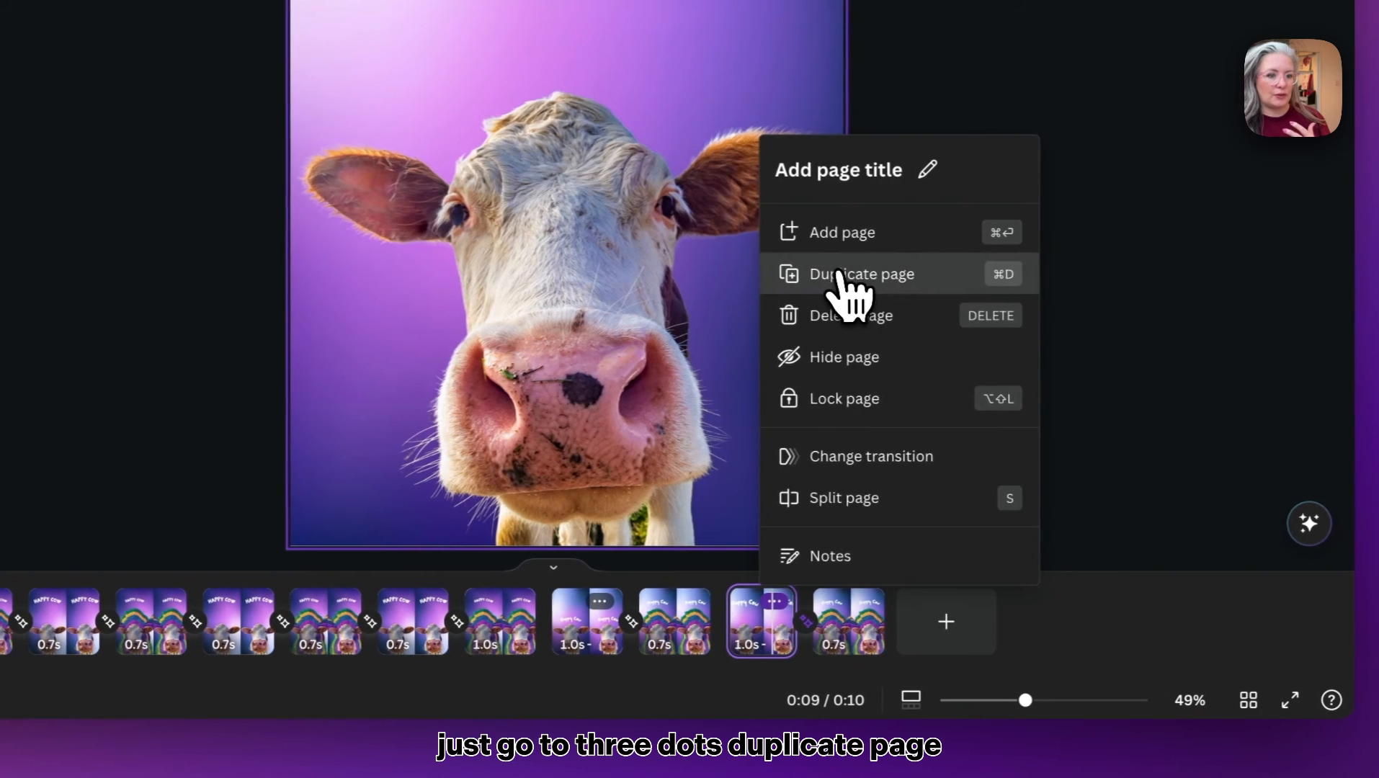
click(861, 273)
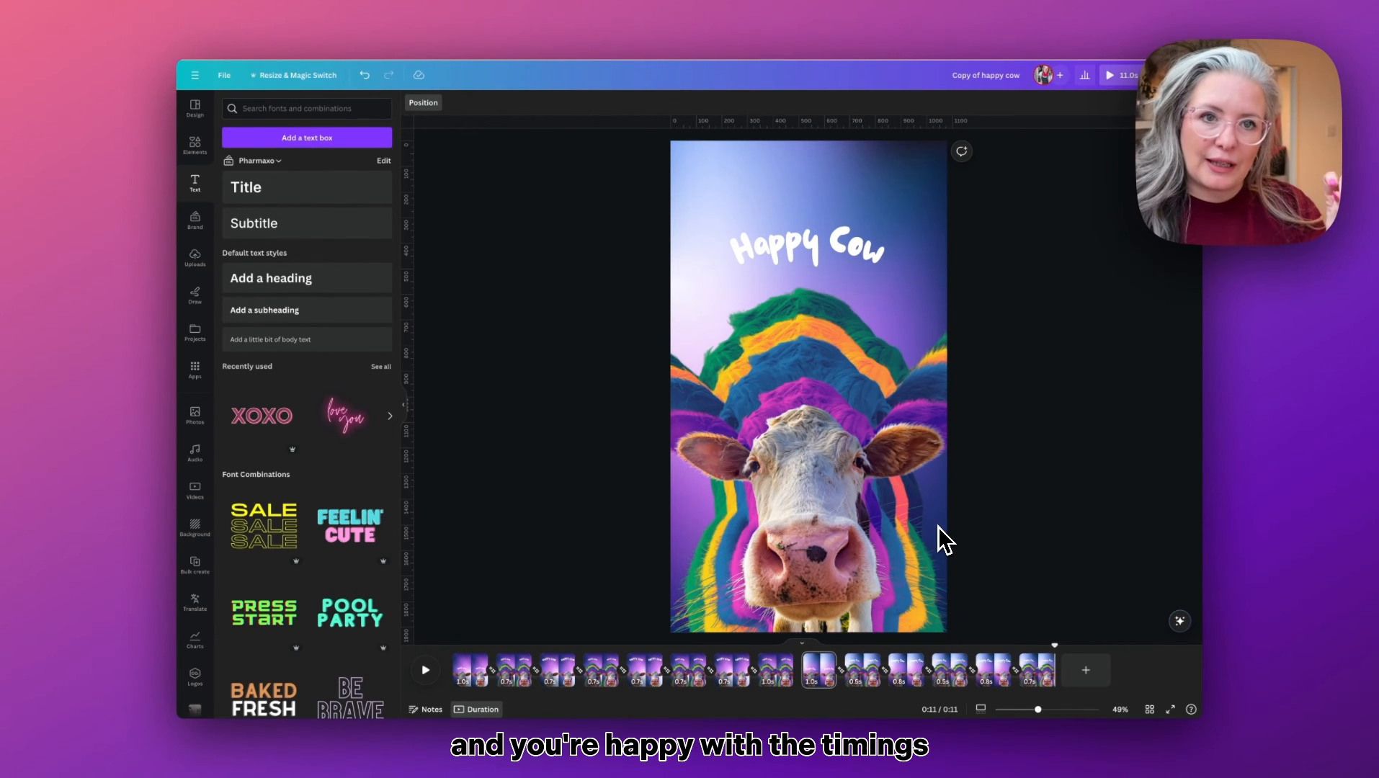
Step: Open the download settings from the Share menu
click(1234, 91)
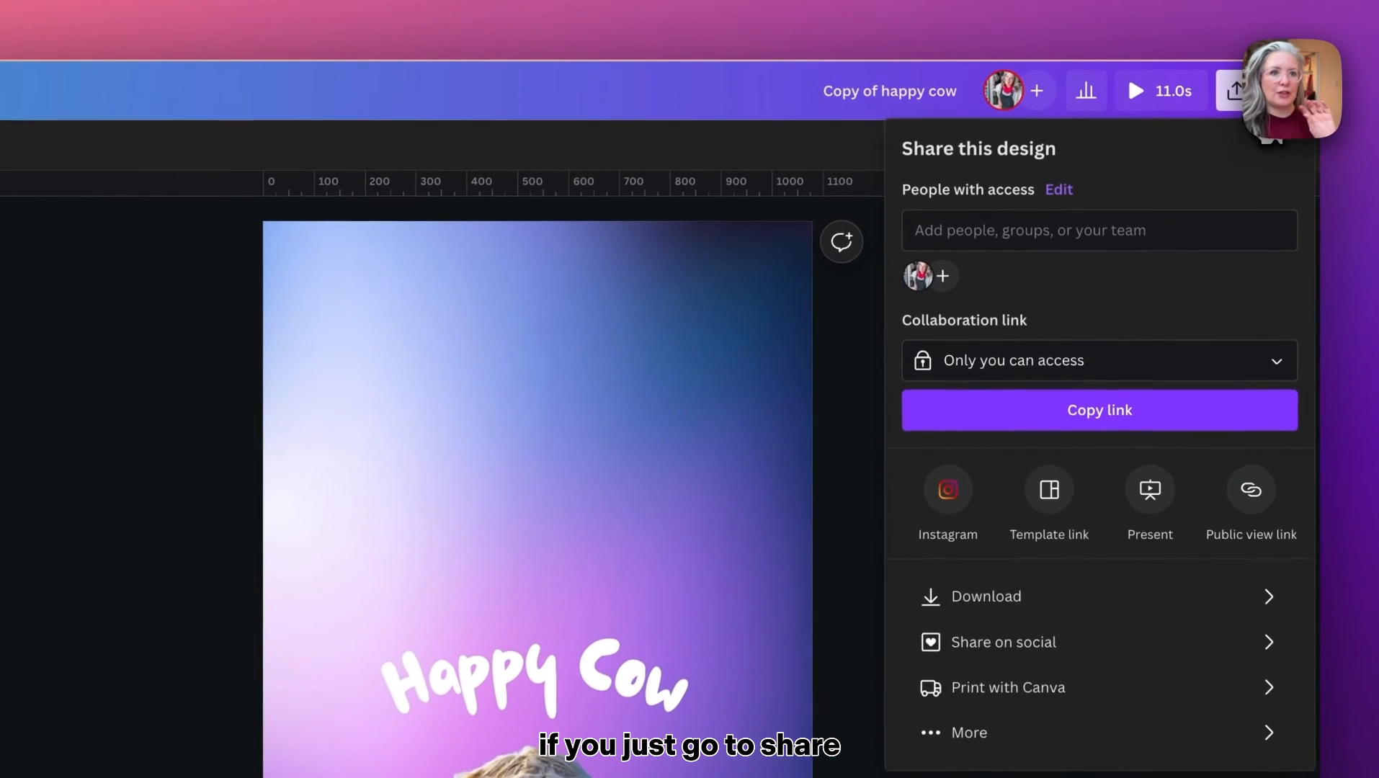
click(985, 595)
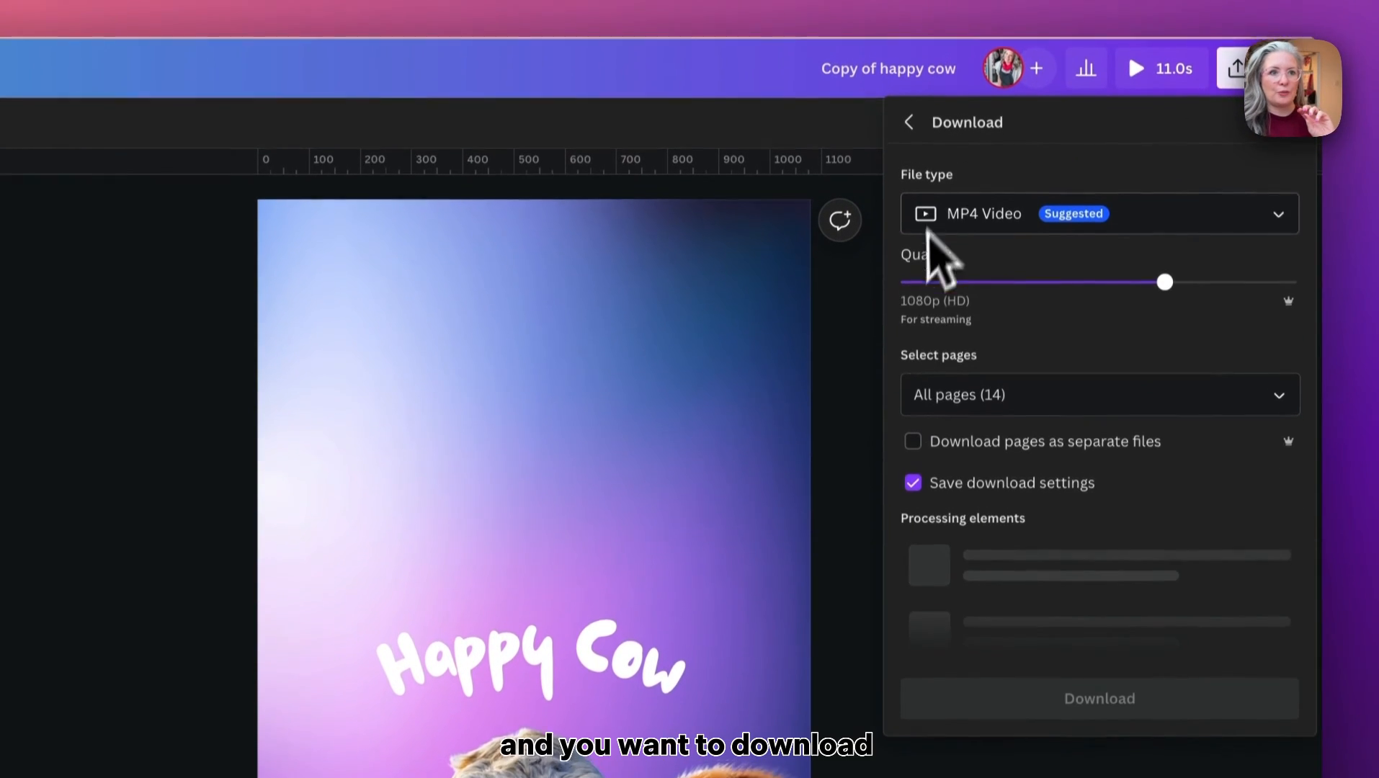